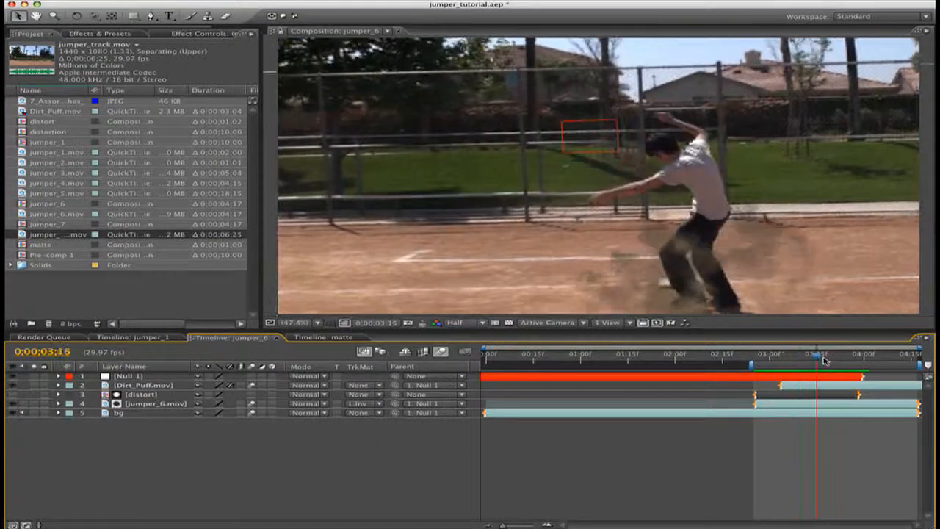
# Scrub the jumper_6 puff frame by frame, then make a jumper_8 composition from jumper_6.mov.
pyautogui.moveTo(816, 354); pyautogui.dragTo(845, 355)
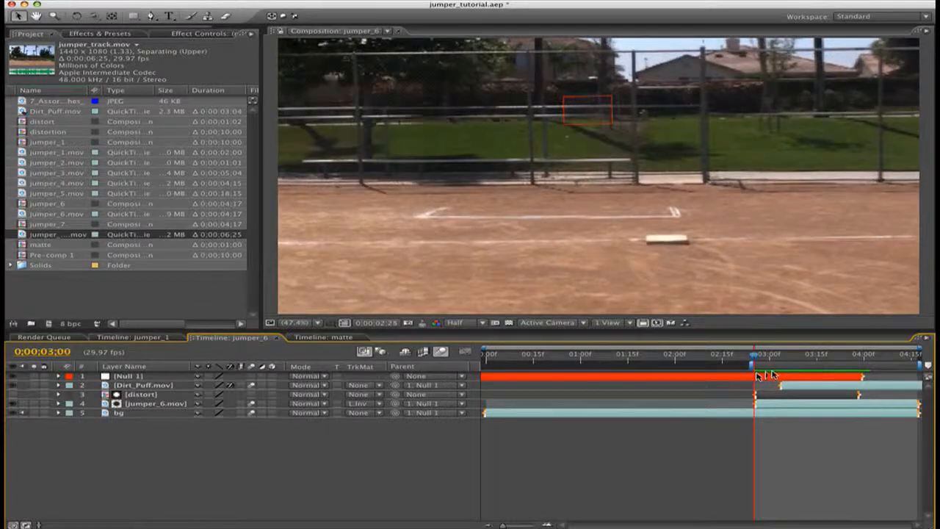
pyautogui.moveTo(753, 360); pyautogui.dragTo(804, 360)
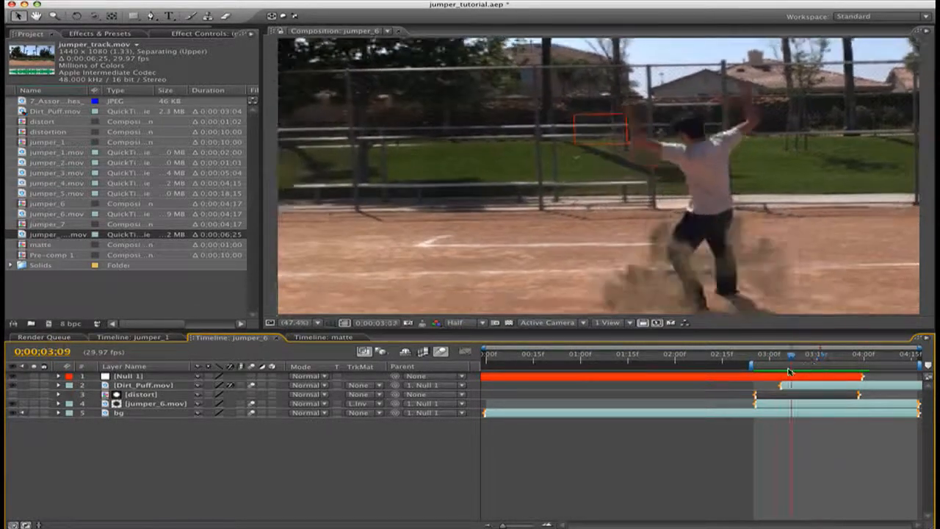
pyautogui.click(769, 375)
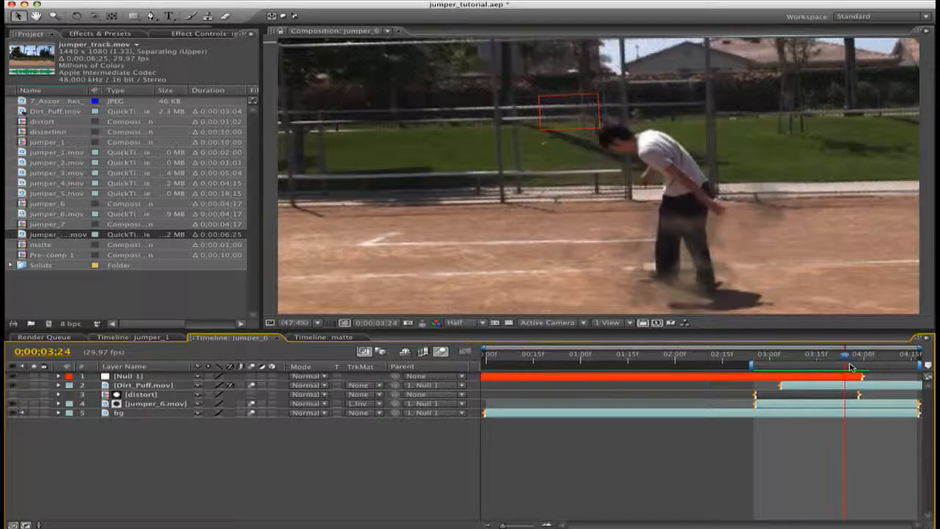
pyautogui.click(849, 354)
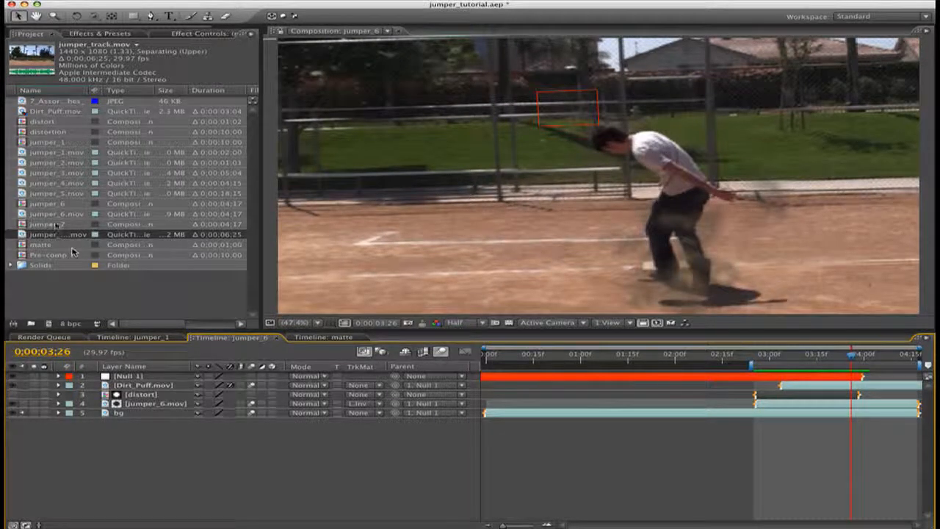
pyautogui.click(56, 214)
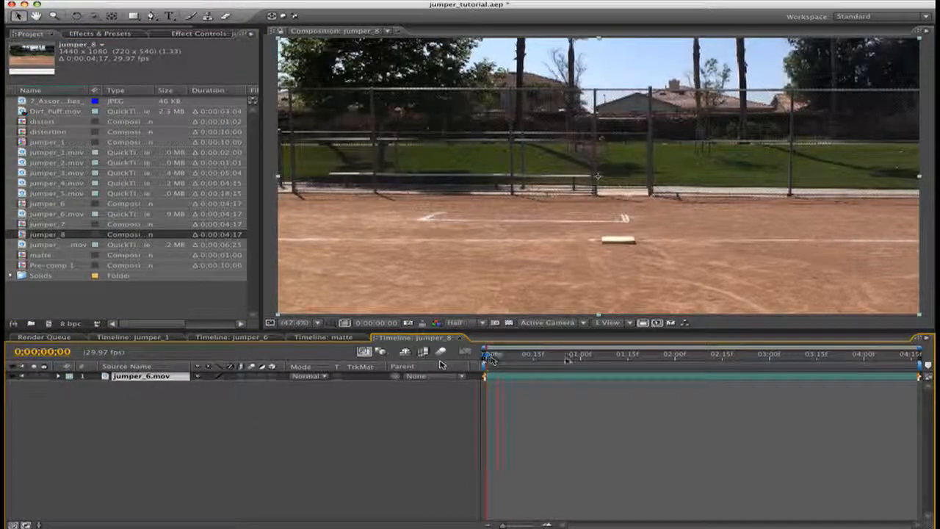
# Duplicate the jumper_6.mov layer and rename the top copy 'appear'.
pyautogui.moveTo(485, 354); pyautogui.dragTo(716, 353)
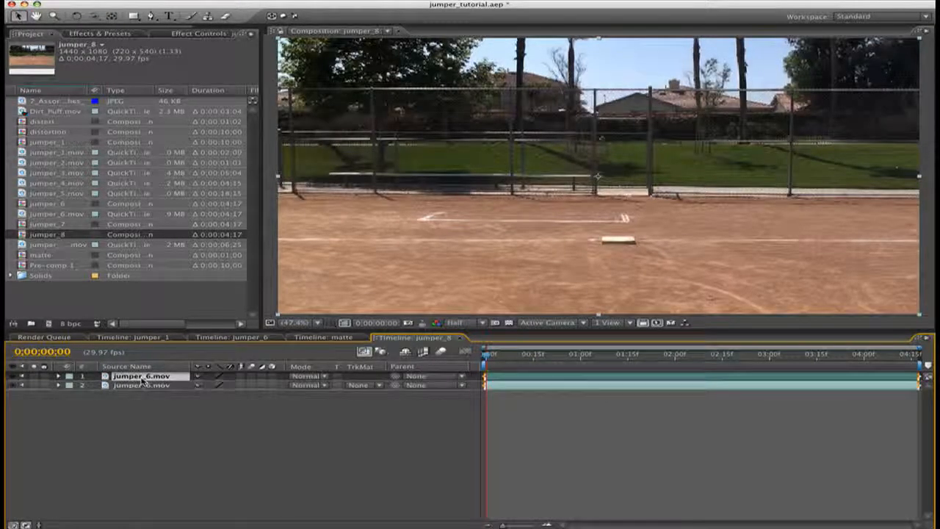
pyautogui.doubleClick(139, 376)
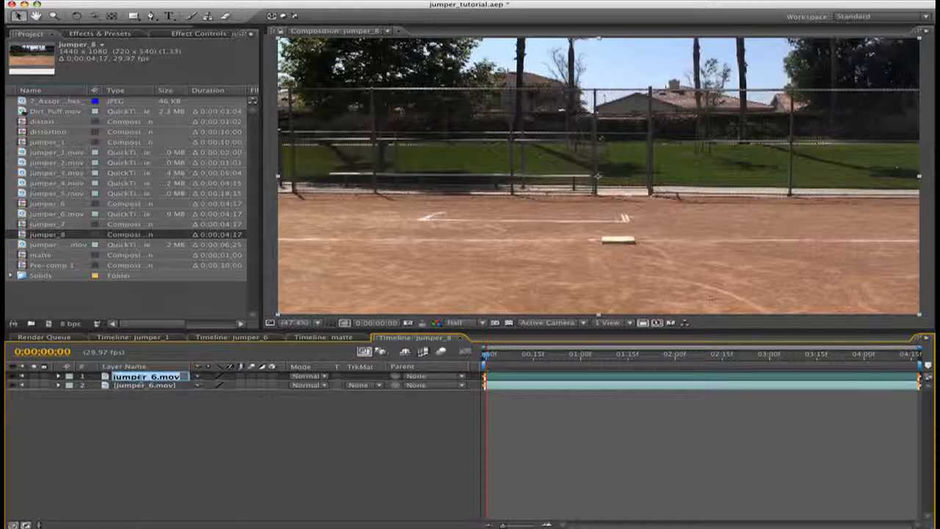
pyautogui.write('appear')
pyautogui.click(151, 385)
pyautogui.write('bg')
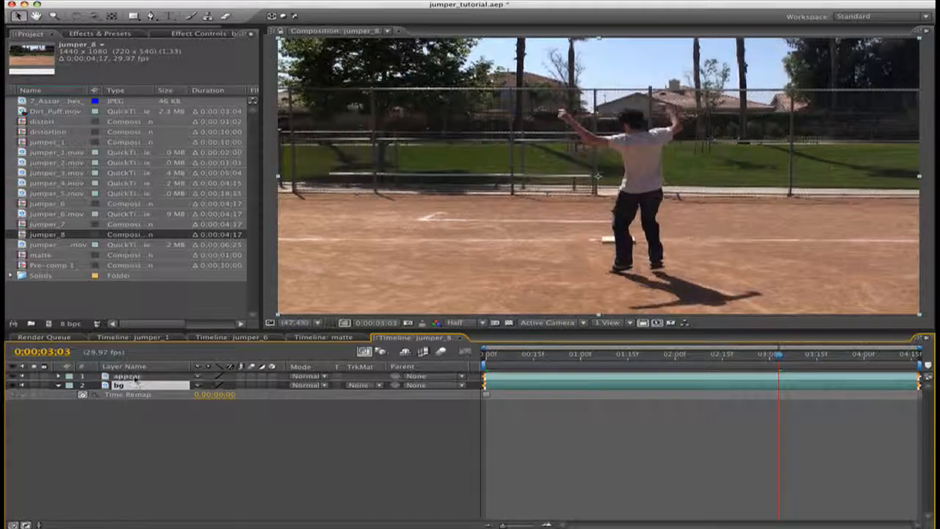
# Move the appear layer's in point to about 3:00, then switch to the matte comp.
pyautogui.moveTo(779, 359); pyautogui.dragTo(775, 359)
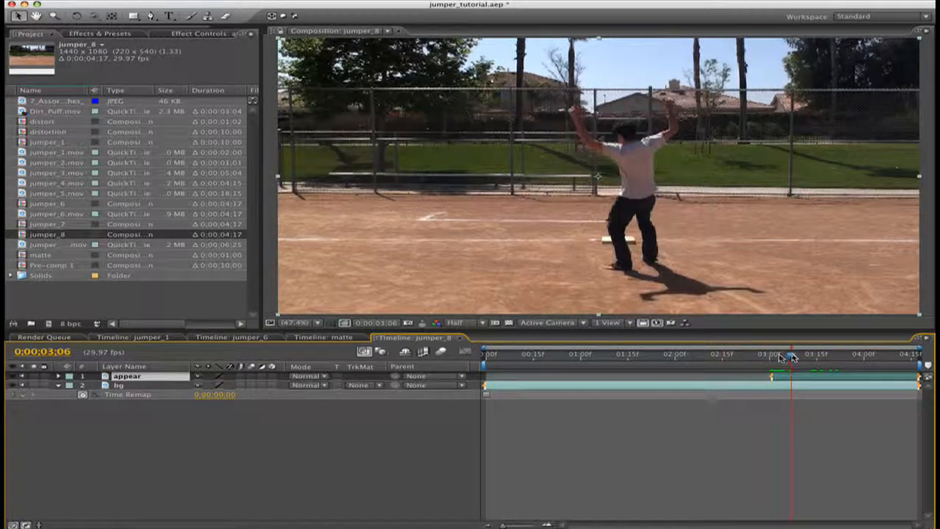
pyautogui.moveTo(792, 354); pyautogui.dragTo(773, 354)
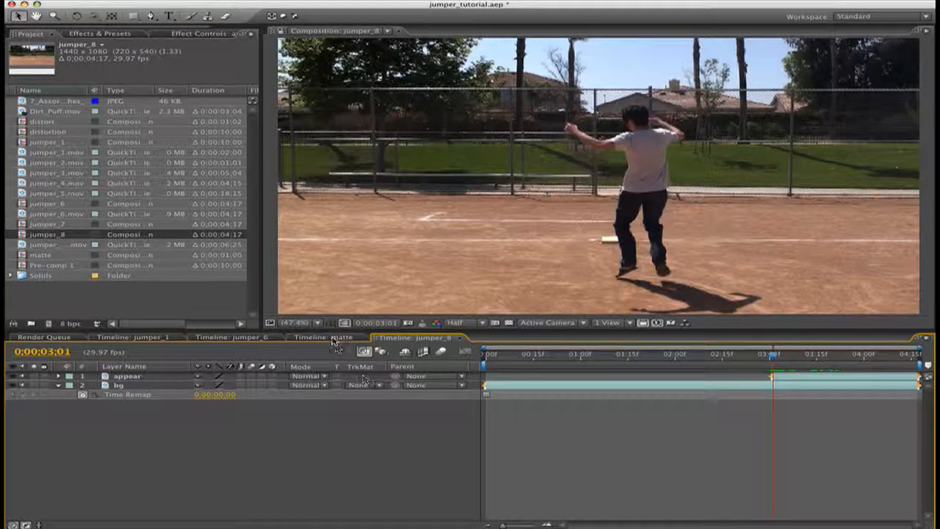
pyautogui.click(324, 337)
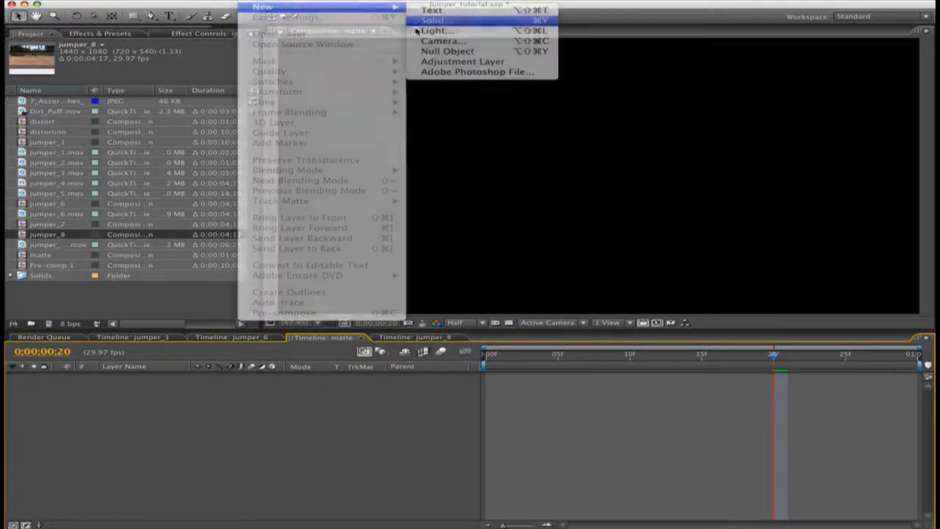
# Add a full-frame black solid, duplicate it, and rename the lower copy 'distort'.
pyautogui.click(433, 20)
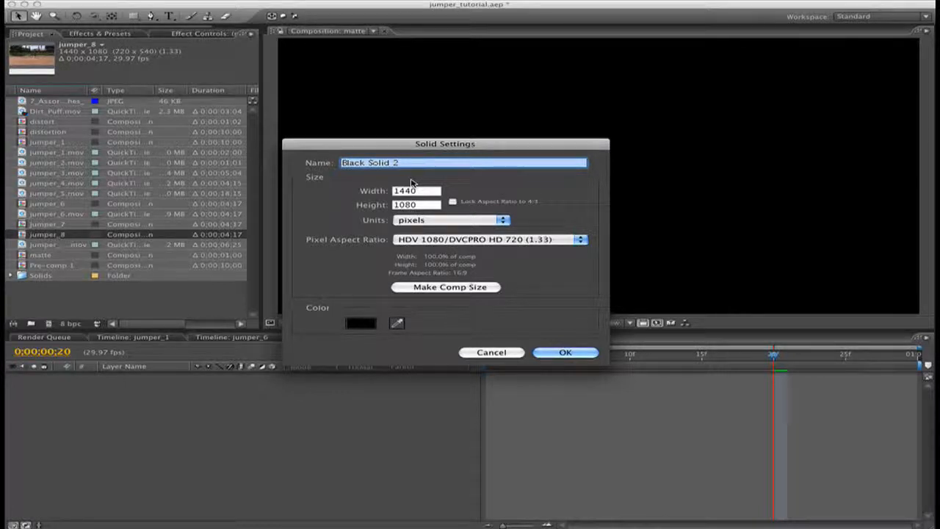
pyautogui.click(565, 352)
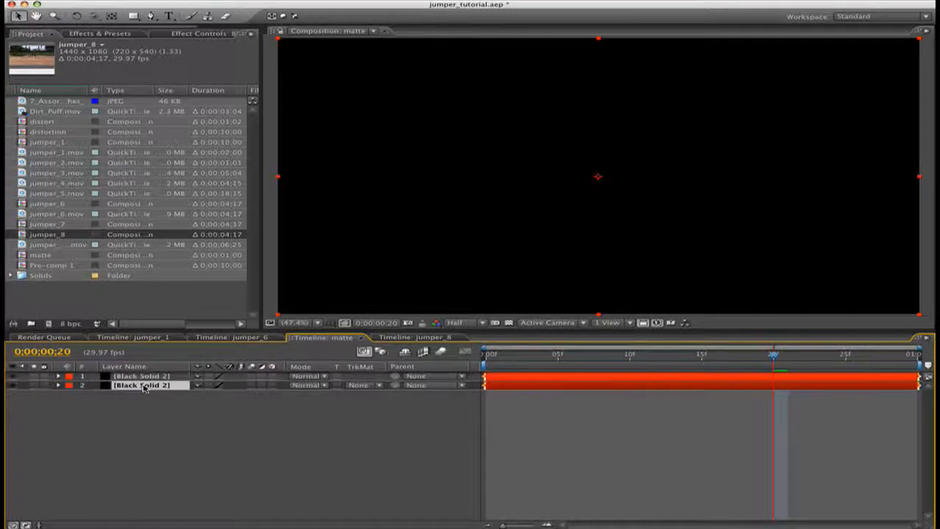
pyautogui.doubleClick(141, 385)
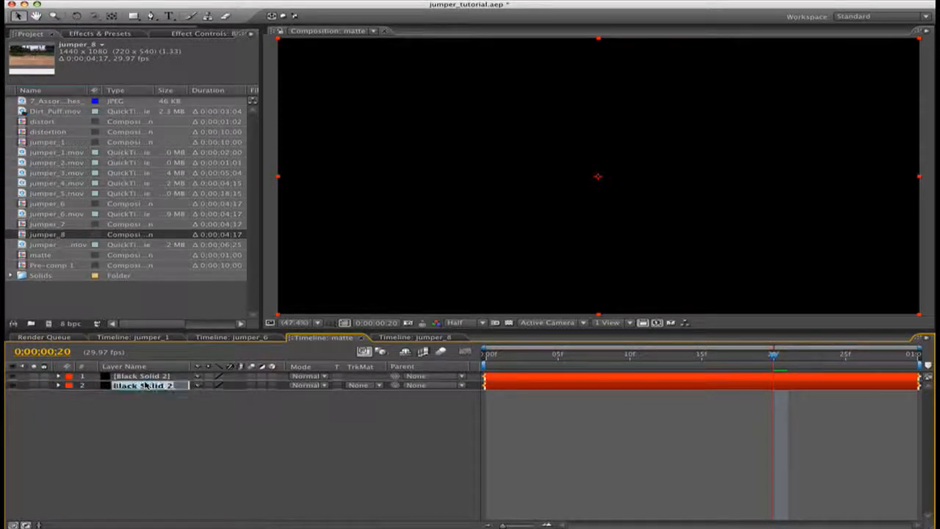
pyautogui.write('distort')
pyautogui.click(151, 376)
pyautogui.write('matte')
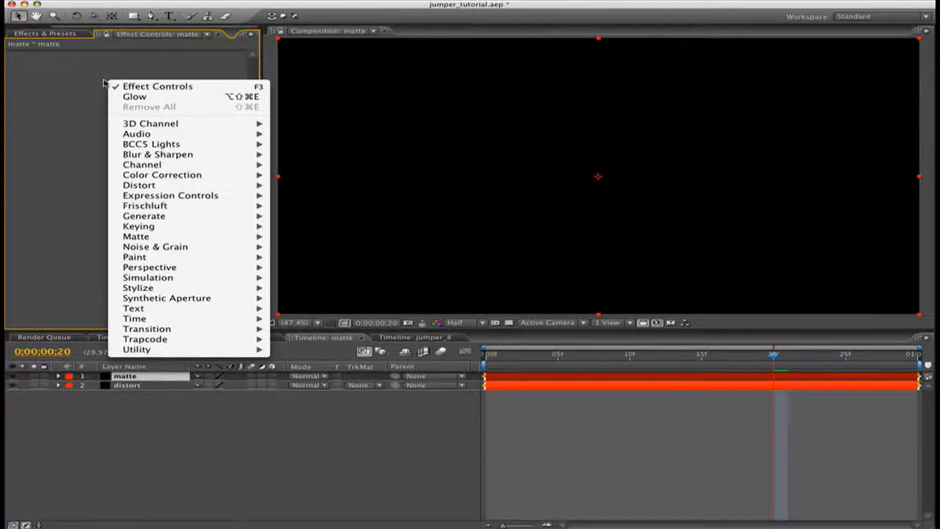
pyautogui.moveTo(136, 318)
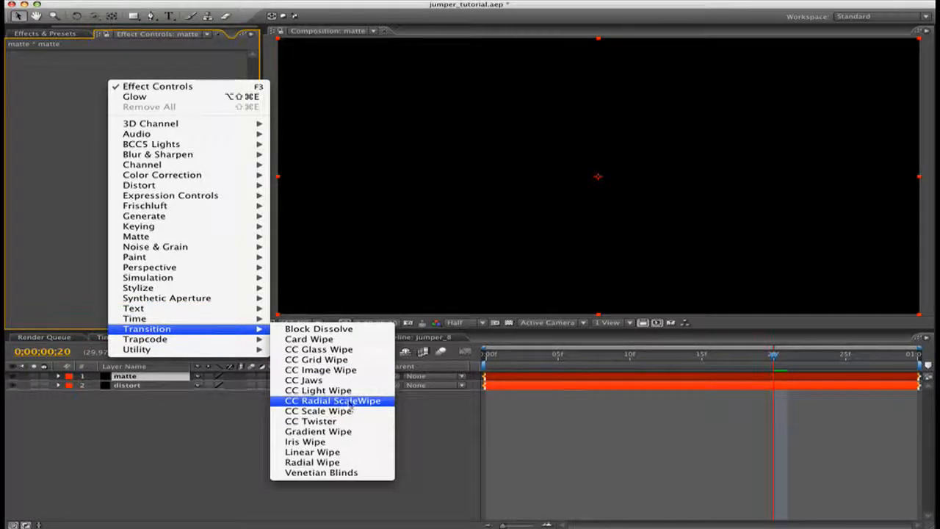
# Apply CC Radial ScaleWipe to the matte solid and remove the distort layer.
pyautogui.click(332, 400)
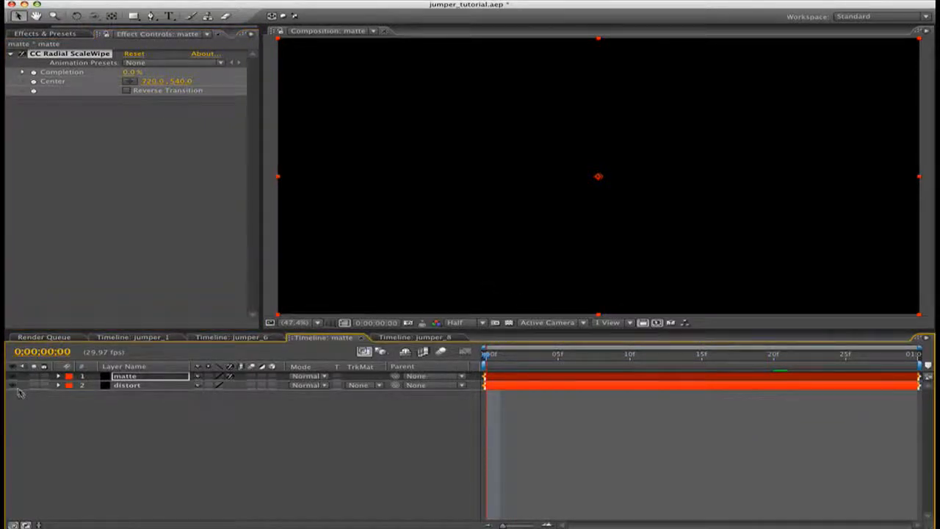
pyautogui.doubleClick(125, 375)
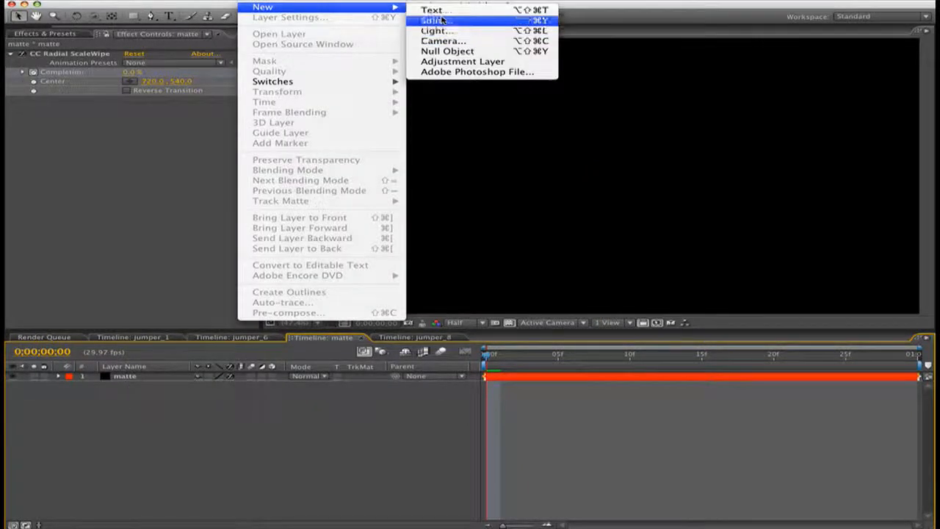
# Create a new comp-size black solid and reorder it among the matte layers.
pyautogui.click(433, 20)
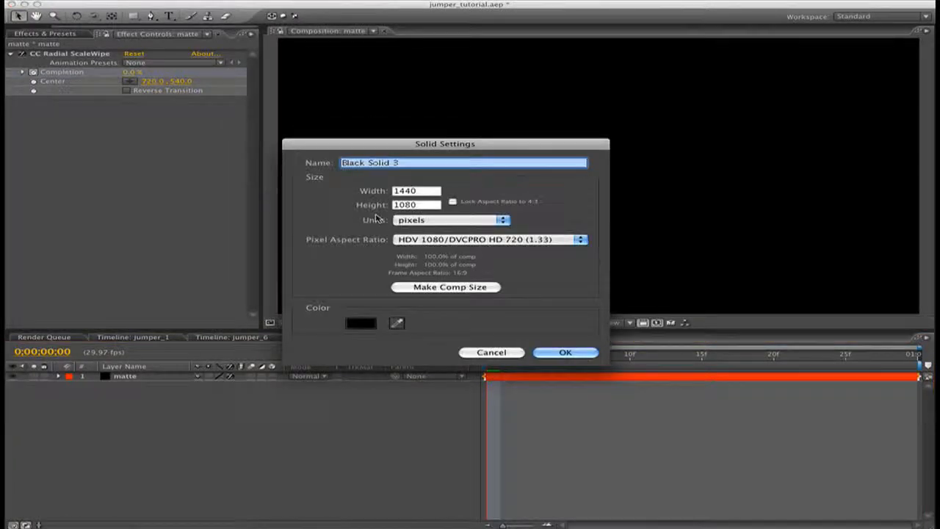
pyautogui.moveTo(369, 325)
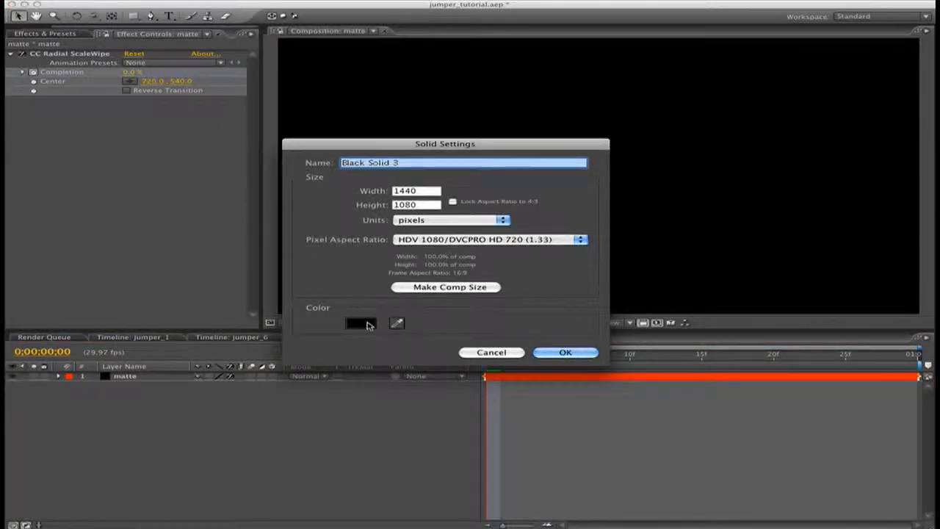
pyautogui.click(356, 323)
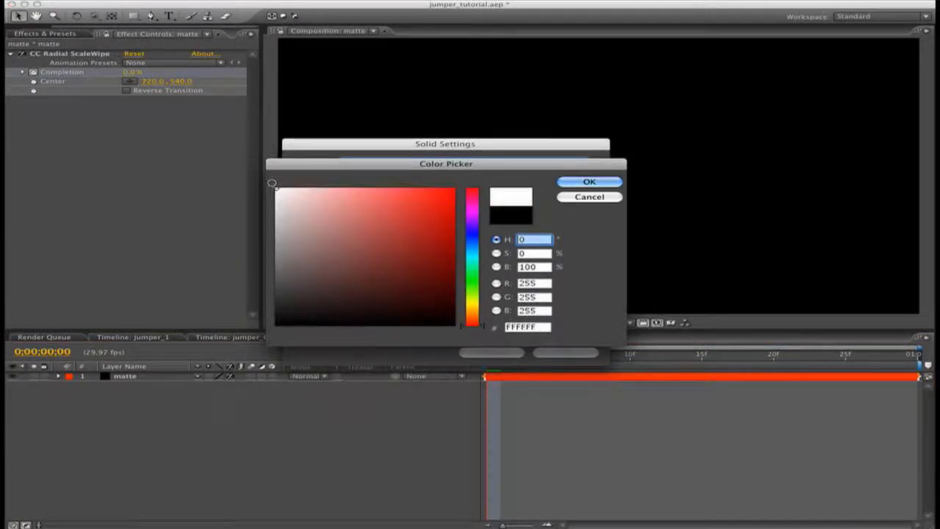
pyautogui.click(589, 181)
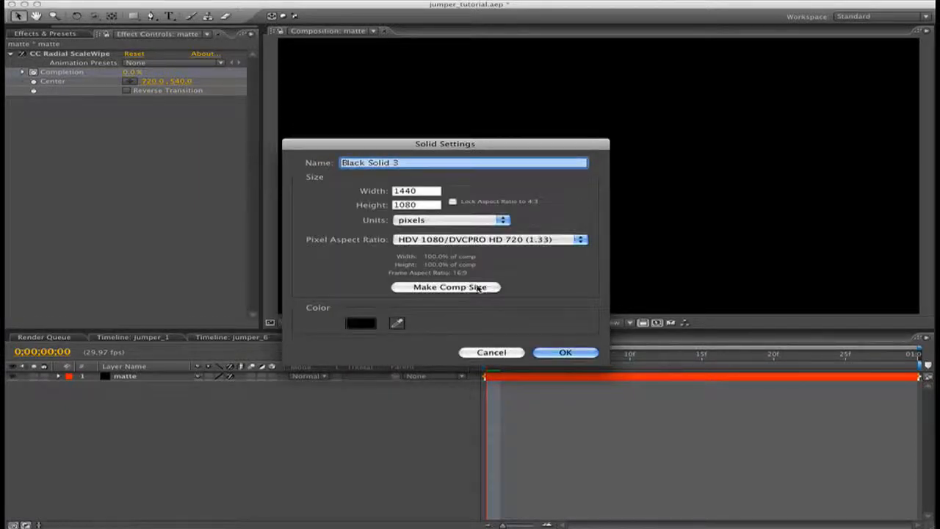
pyautogui.click(566, 351)
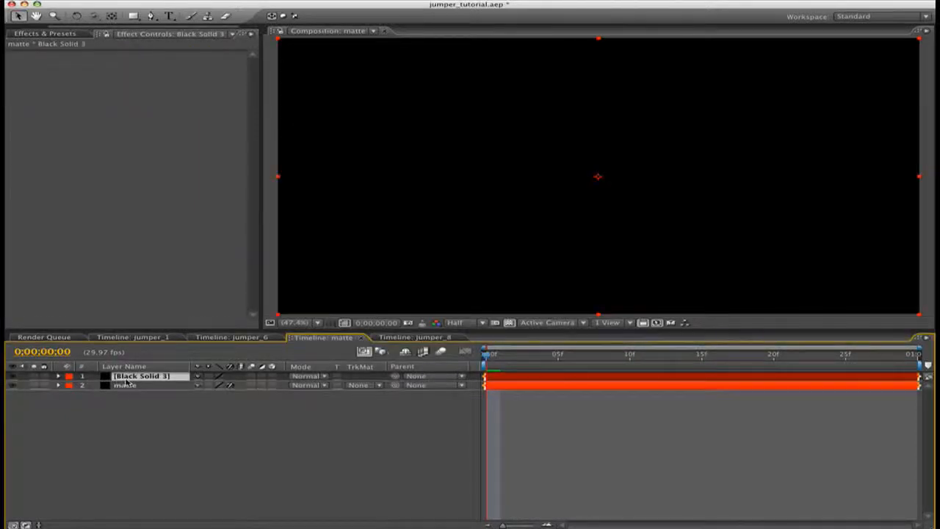
pyautogui.moveTo(141, 375); pyautogui.dragTo(141, 384)
pyautogui.write('distort')
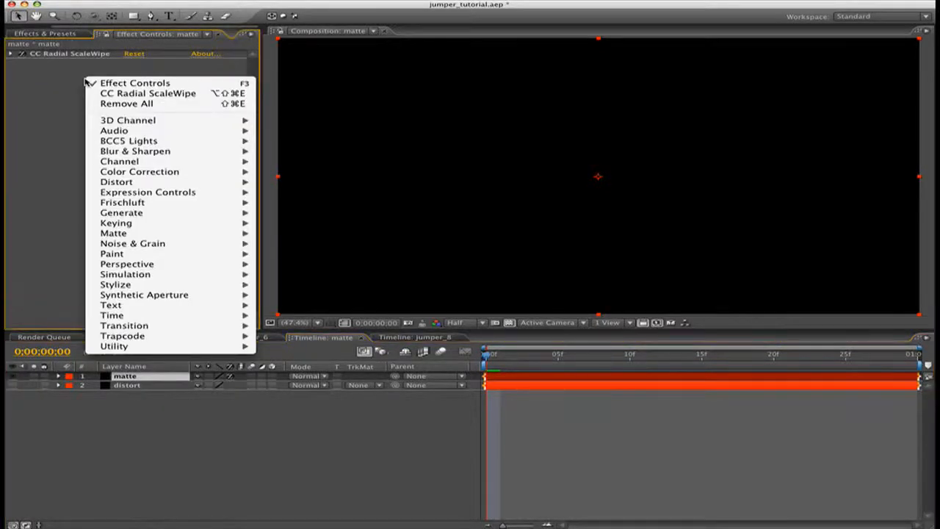
pyautogui.moveTo(134, 151)
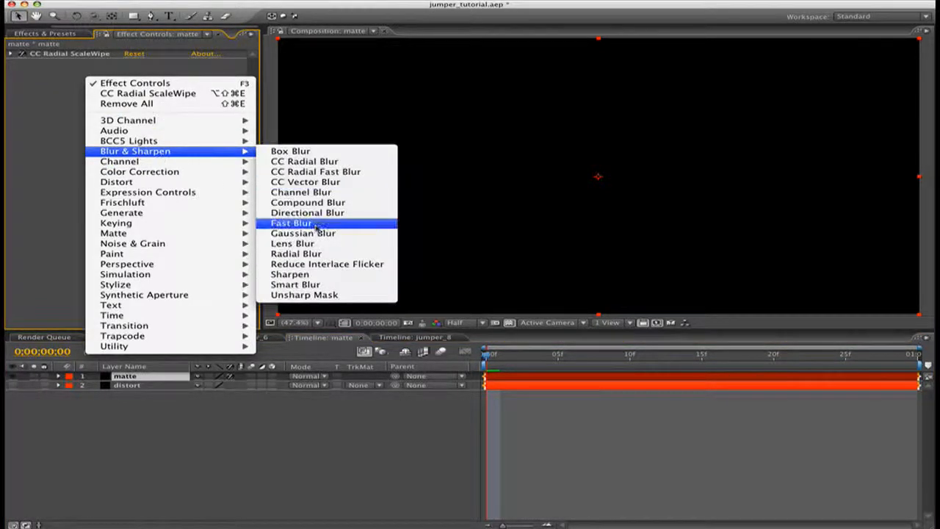
# Add Fast Blur to matte with Repeat Edge Pixels on, checking it at frame 7.
pyautogui.click(292, 223)
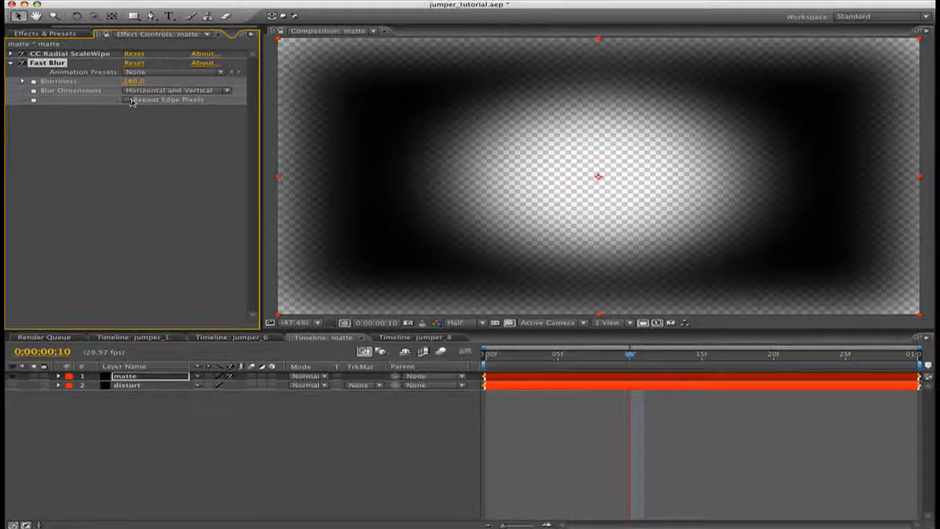
pyautogui.click(129, 100)
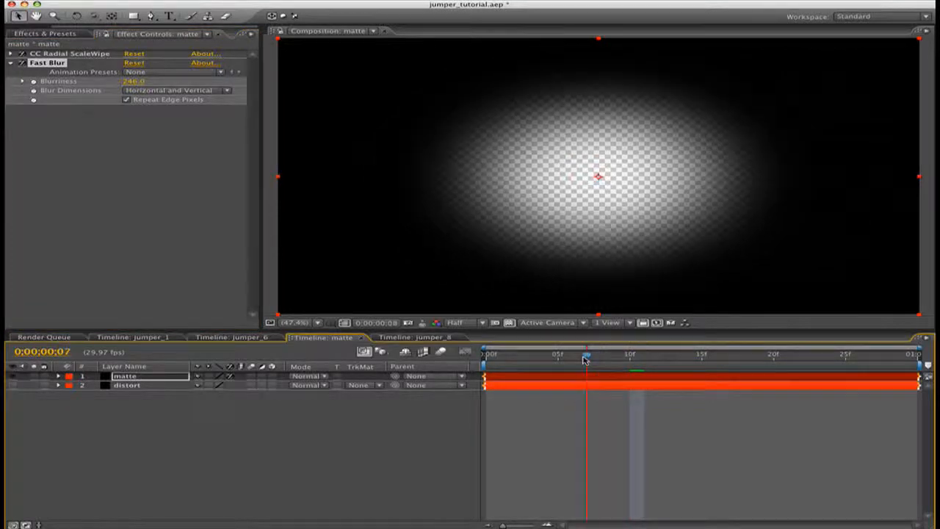
pyautogui.click(11, 62)
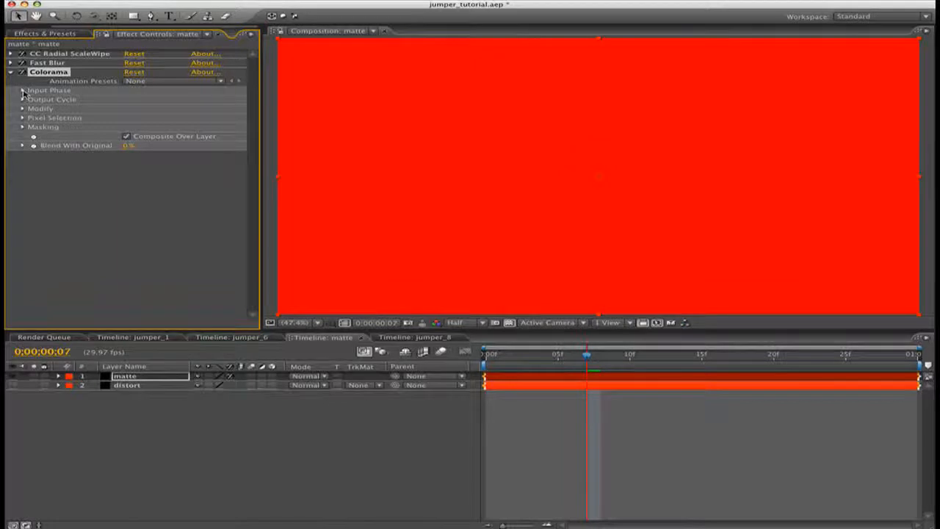
# Set Colorama to phase from Alpha, Ramp Grey palette, and Change Empty Pixels.
pyautogui.click(146, 99)
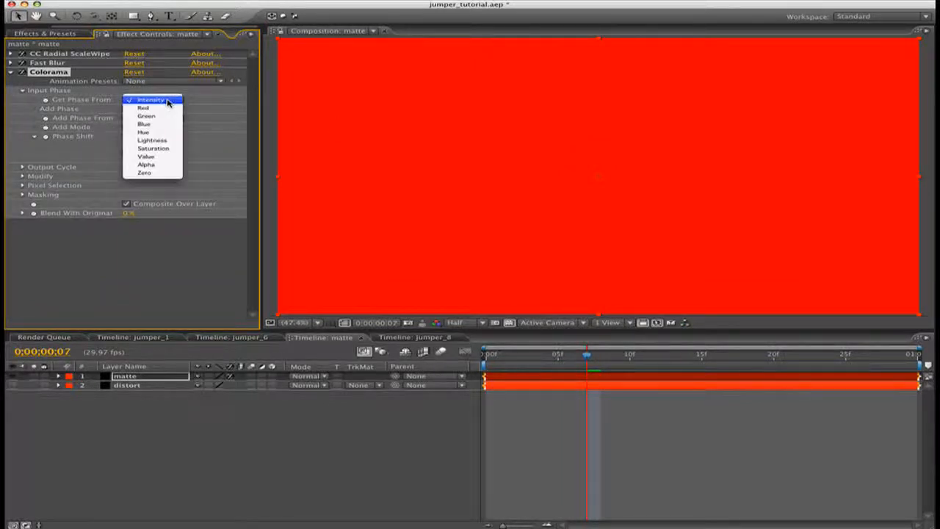
pyautogui.moveTo(154, 165)
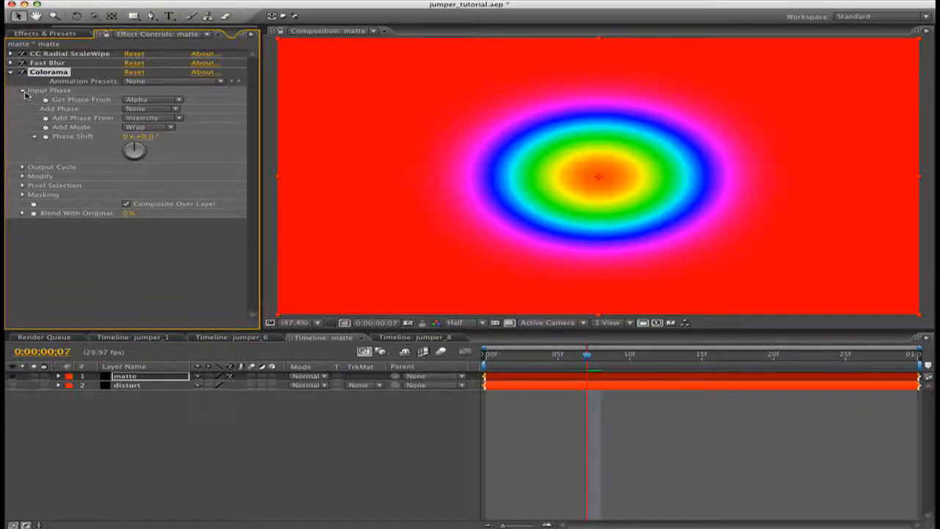
pyautogui.click(23, 90)
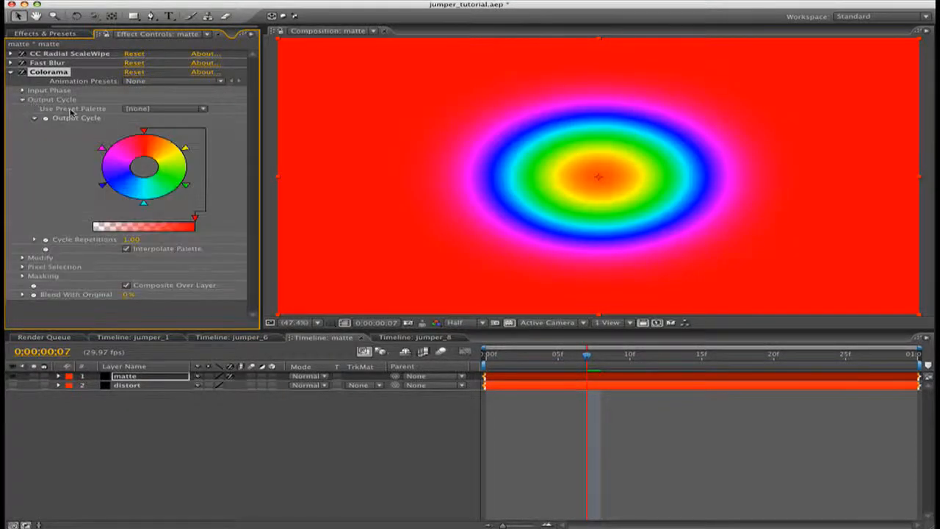
pyautogui.click(163, 109)
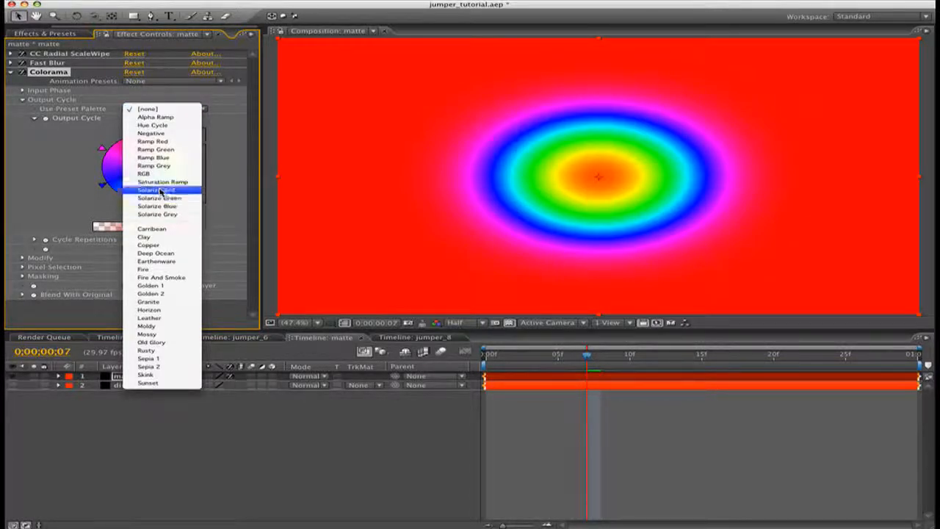
pyautogui.click(147, 108)
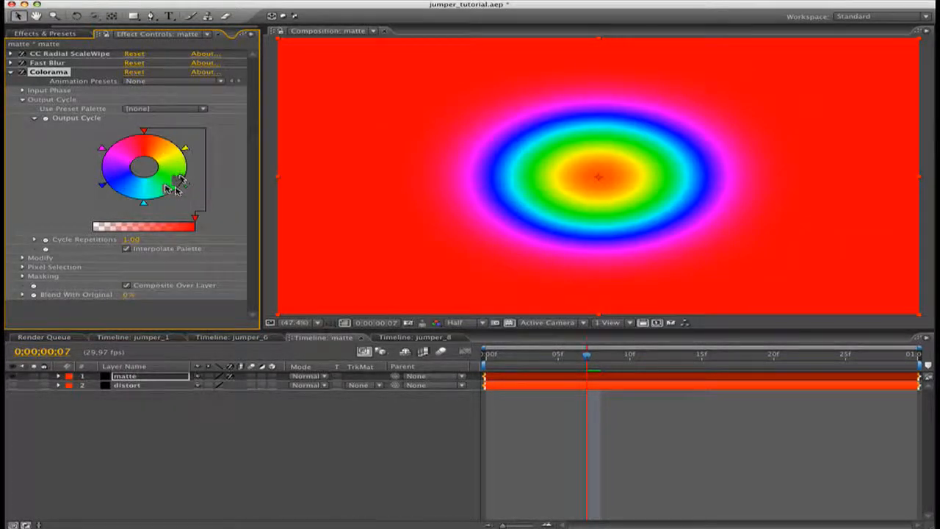
pyautogui.click(164, 108)
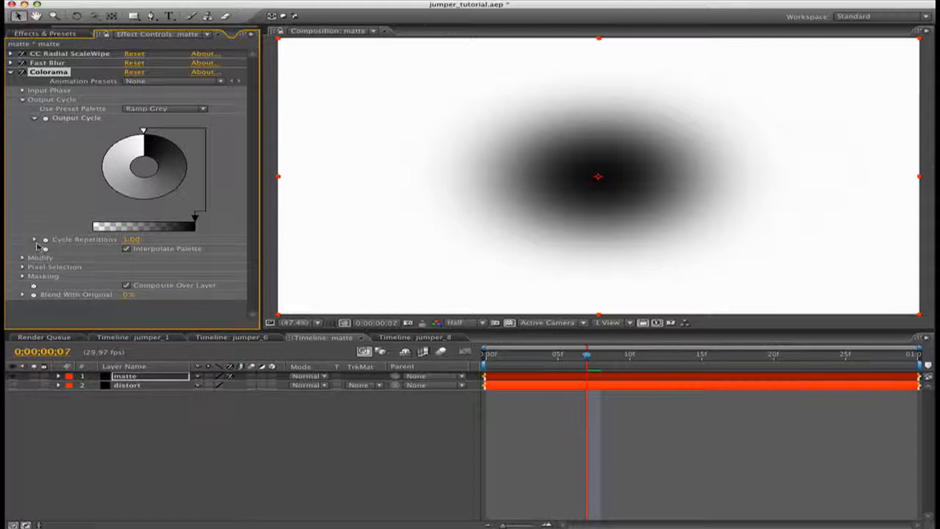
pyautogui.click(22, 257)
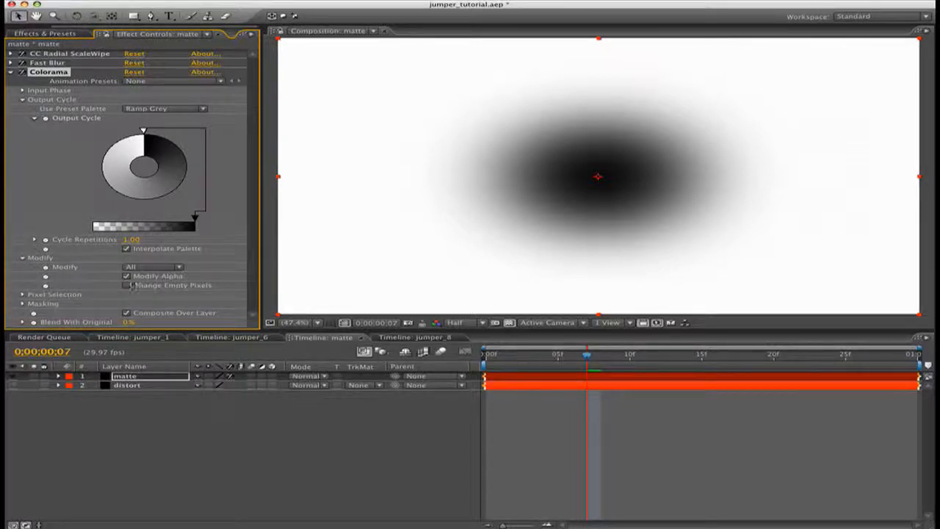
pyautogui.click(126, 285)
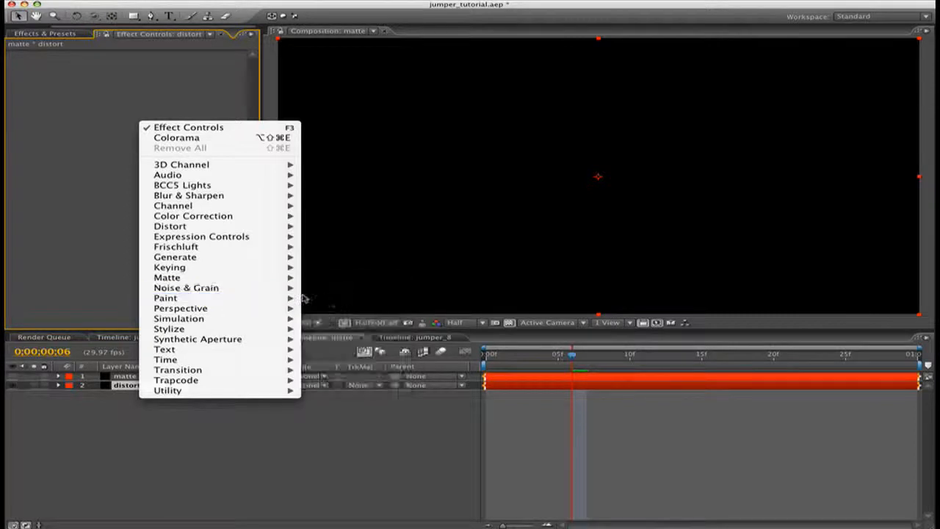
# Apply Fractal Noise to distort with Swirly type, Contrast 154 and Complexity 4.0.
pyautogui.click(342, 308)
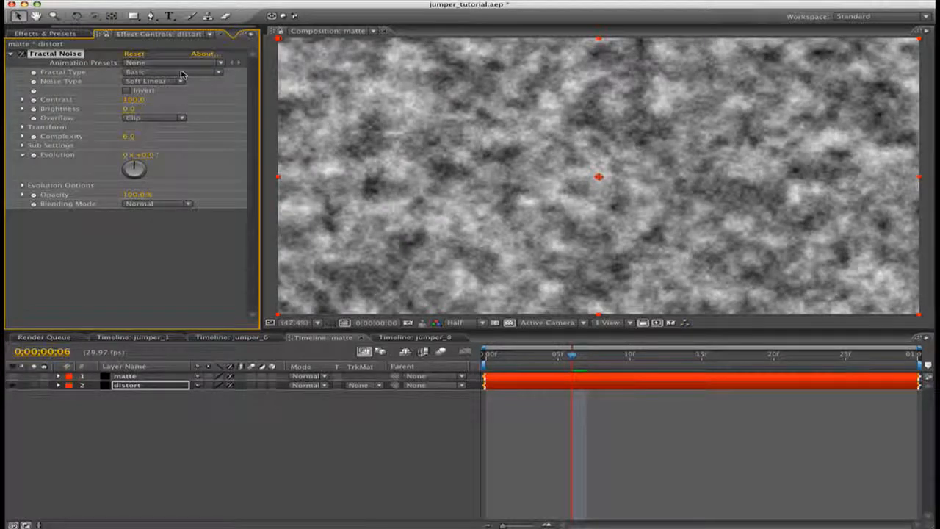
pyautogui.click(172, 72)
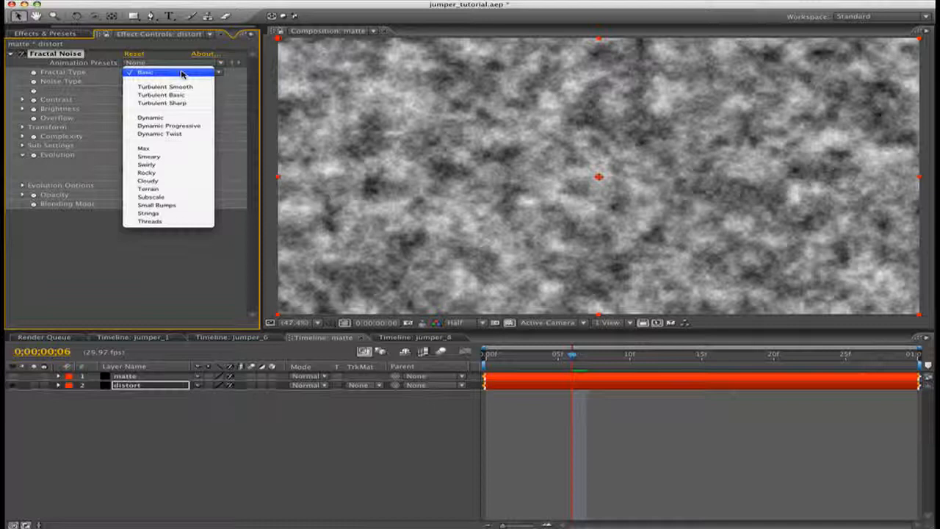
pyautogui.click(144, 72)
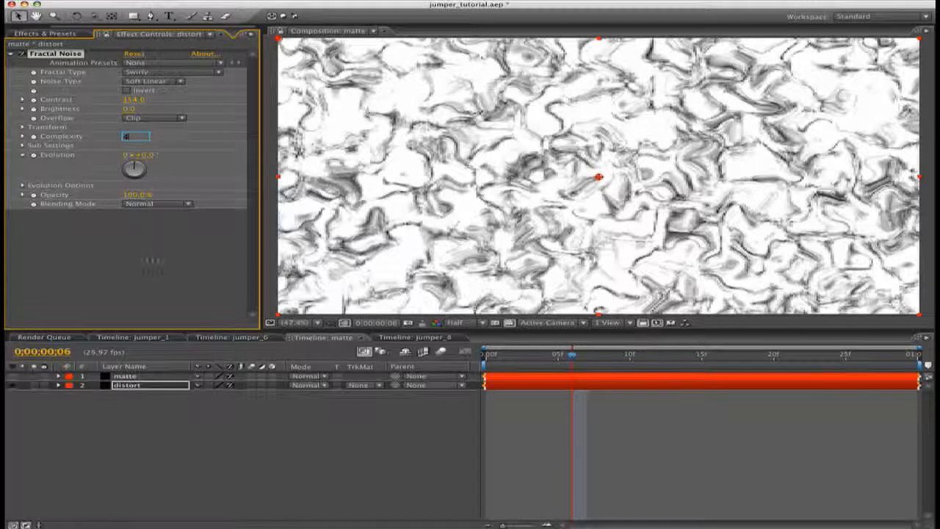
pyautogui.write('4.0')
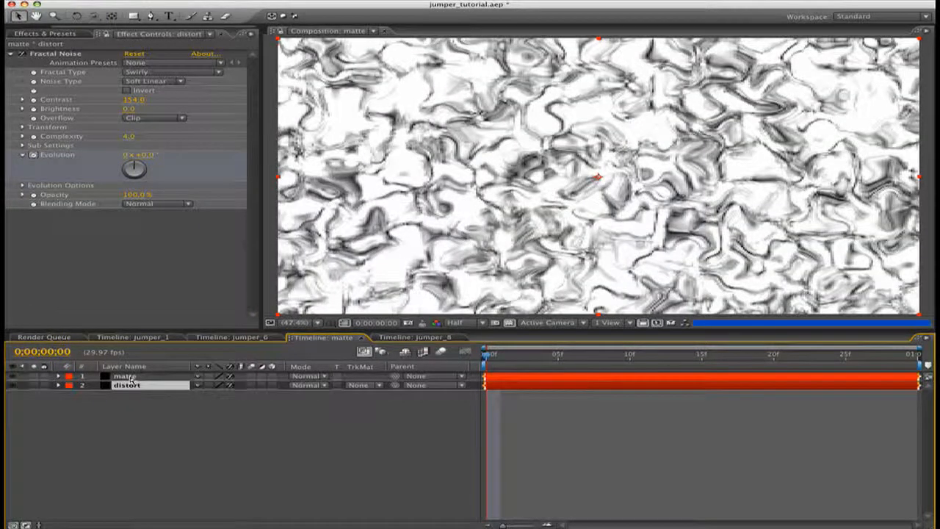
# Set the matte layer's blending mode to Hard Light.
pyautogui.click(125, 375)
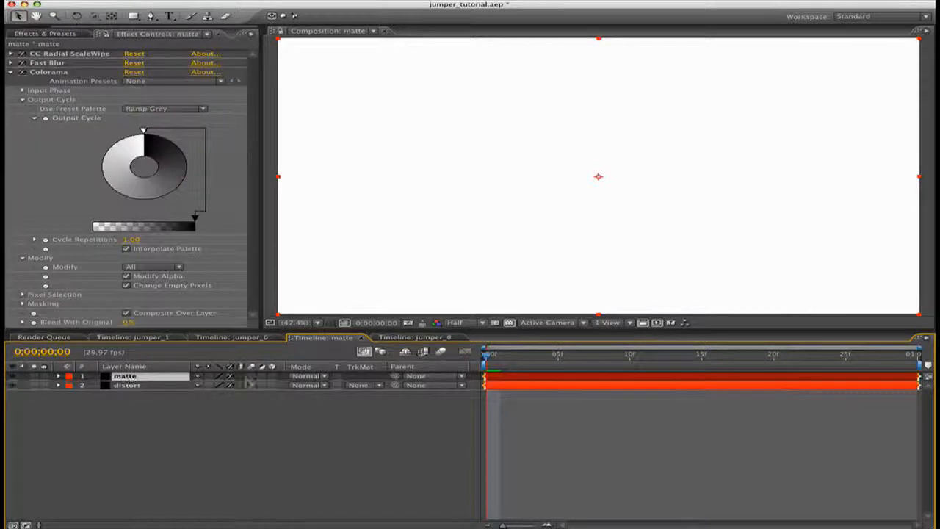
pyautogui.click(307, 375)
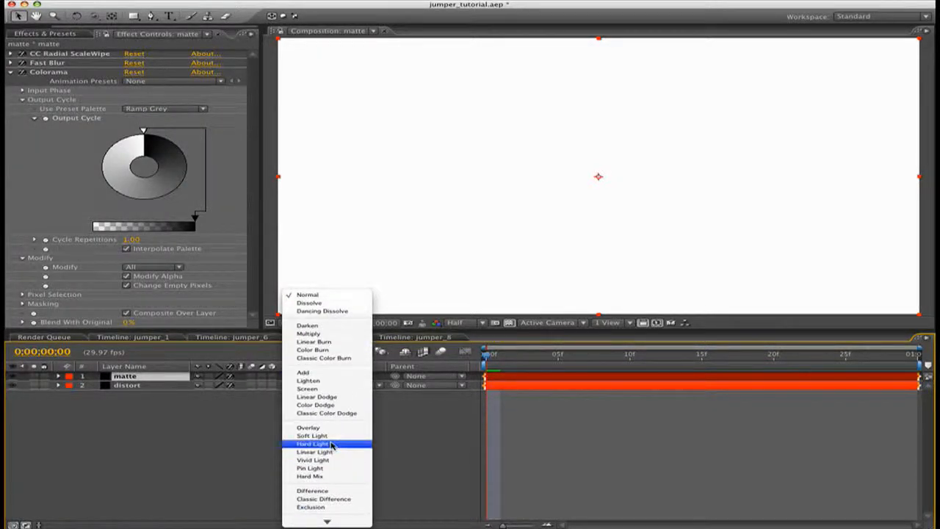
pyautogui.click(313, 444)
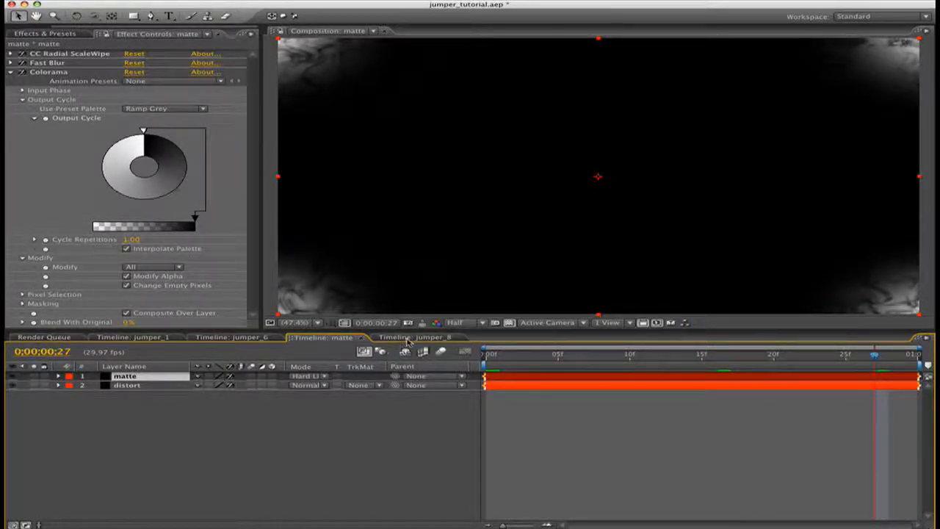
# In jumper_8, place the matte comp above appear and set appear's TrkMat to Luma Inverted Matte.
pyautogui.click(414, 337)
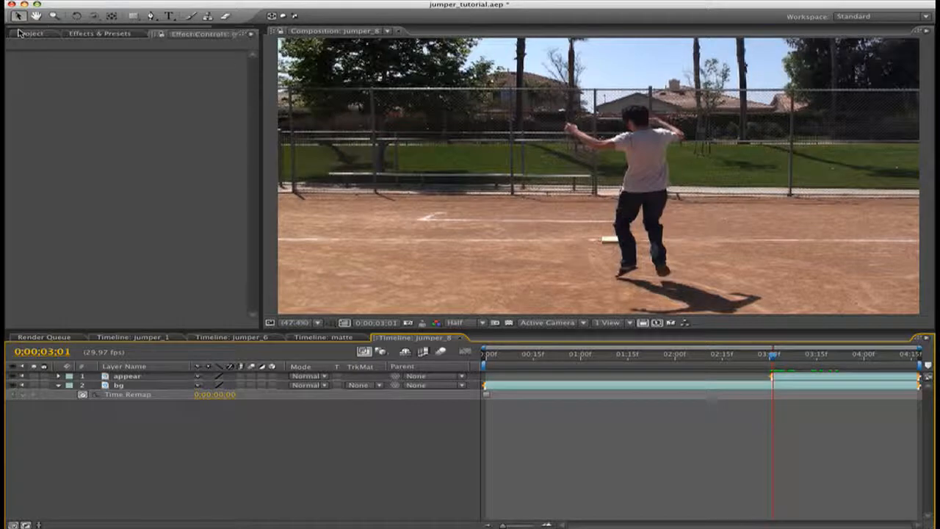
pyautogui.click(29, 33)
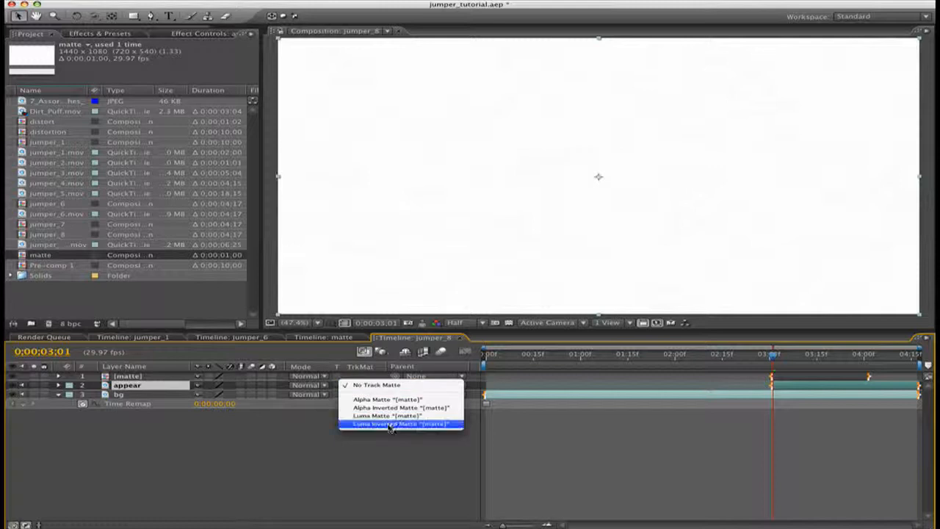
pyautogui.click(401, 424)
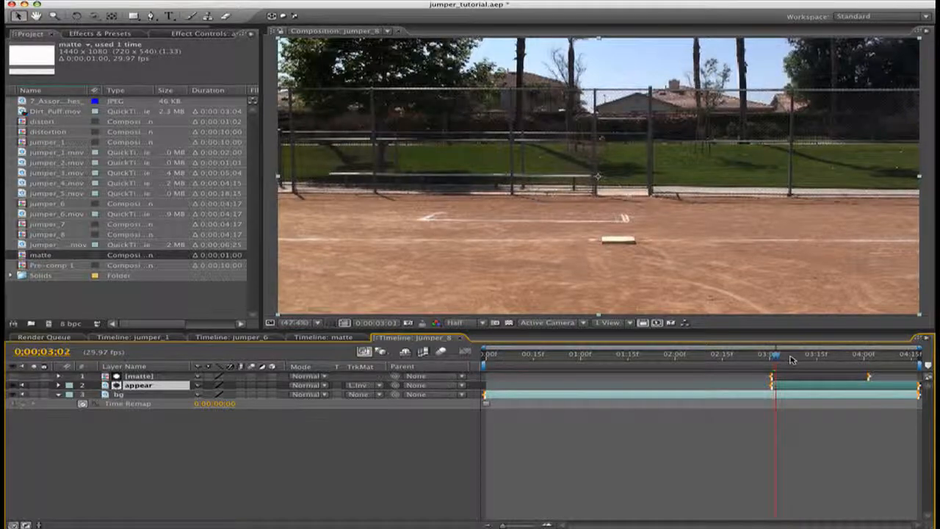
# Scrub through the smoky reveal, then add jumper_track.mov as the top layer above matte.
pyautogui.moveTo(771, 354); pyautogui.dragTo(815, 354)
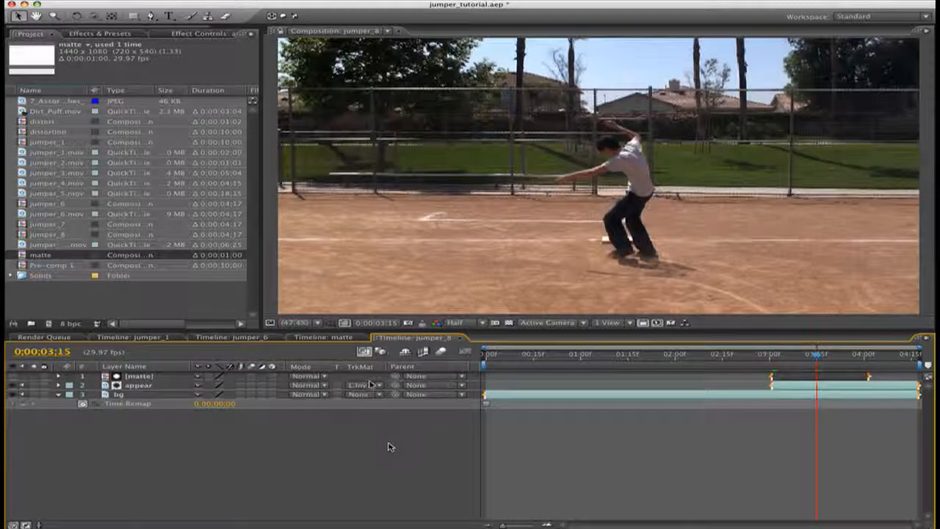
pyautogui.click(365, 384)
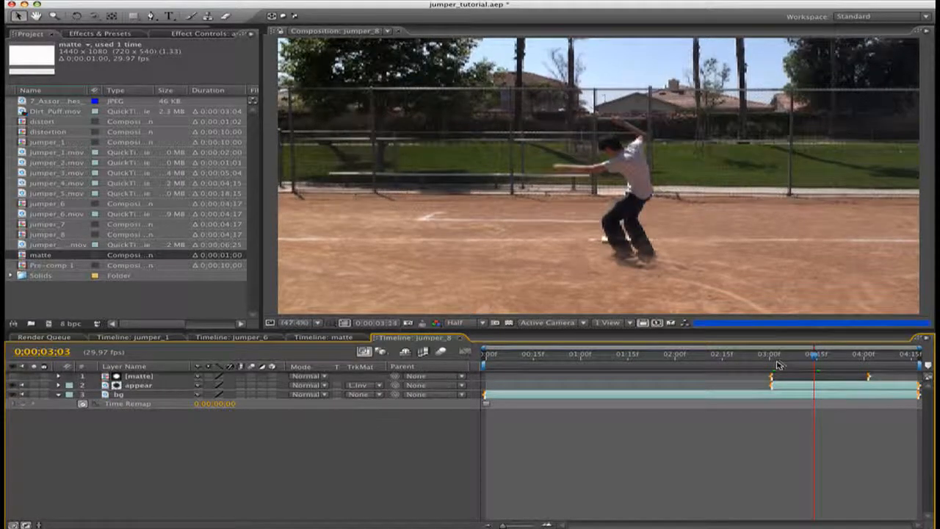
pyautogui.click(789, 354)
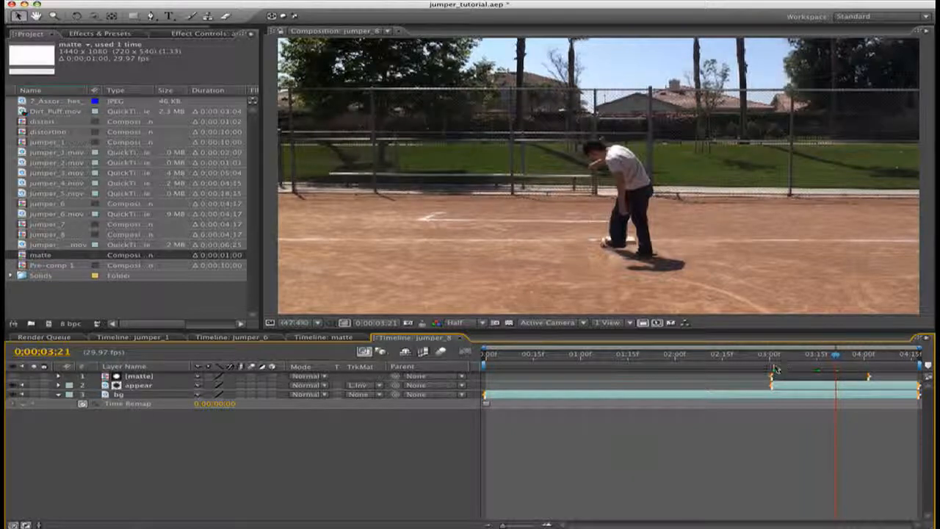
pyautogui.click(808, 354)
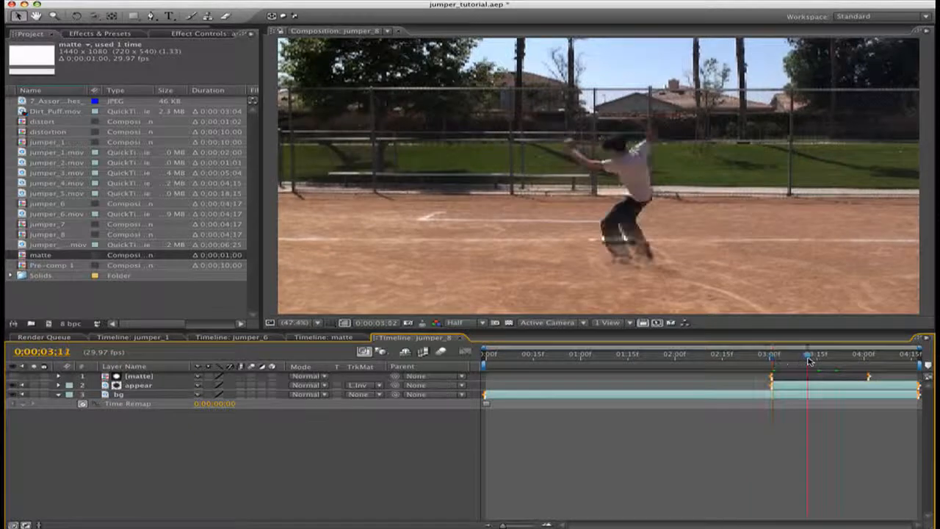
pyautogui.moveTo(807, 354); pyautogui.dragTo(832, 354)
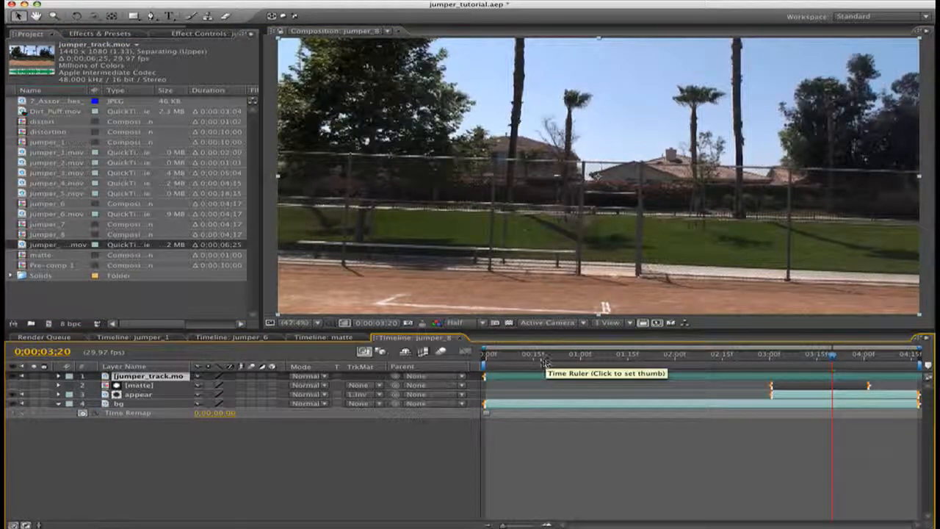
# Start Track Motion on jumper_track.mov, then switch to the finished jumper_6 composition.
pyautogui.click(540, 353)
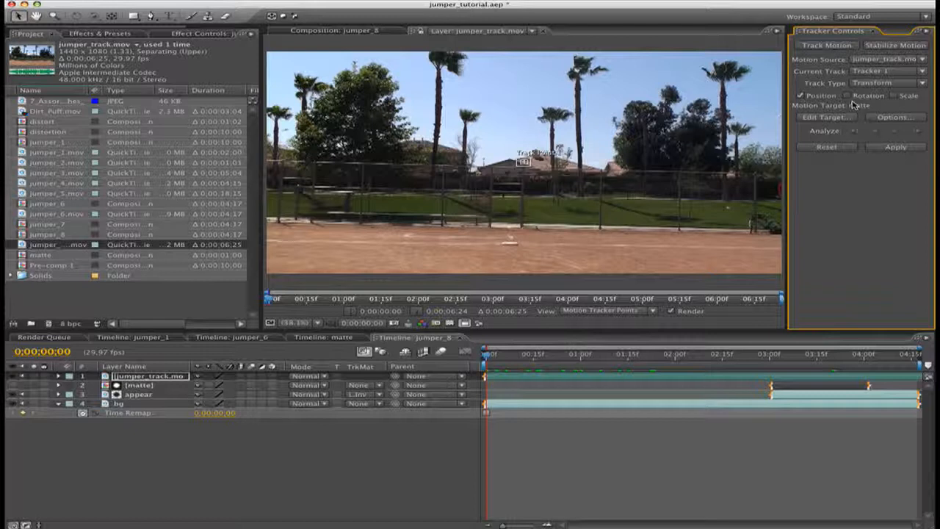
pyautogui.click(849, 95)
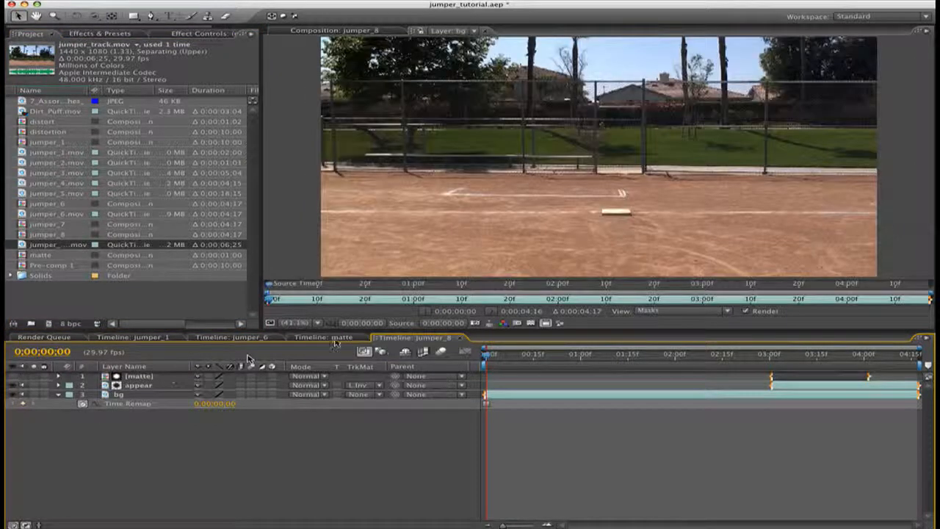
pyautogui.click(232, 336)
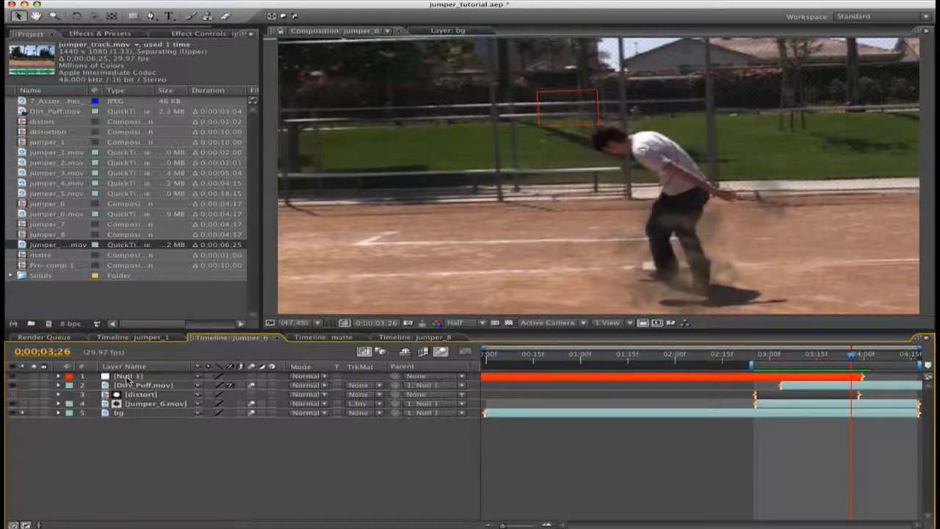
# Create Null 1, parent bg to it, chain appear and matte beneath, and scale bg to 114.5%.
pyautogui.click(418, 337)
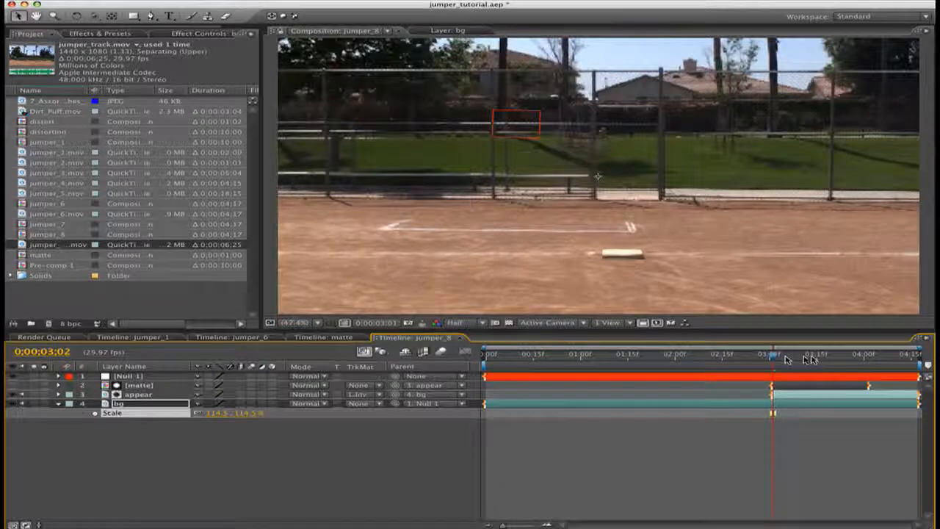
# Apply the track to Null 1 as Position, Scale and Rotation keyframes and scrub the shot.
pyautogui.moveTo(772, 353); pyautogui.dragTo(825, 353)
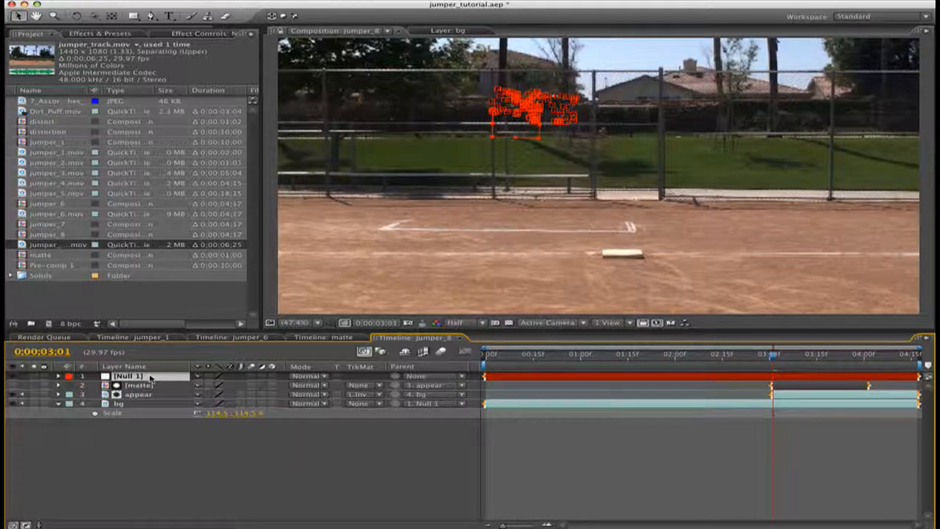
pyautogui.click(58, 375)
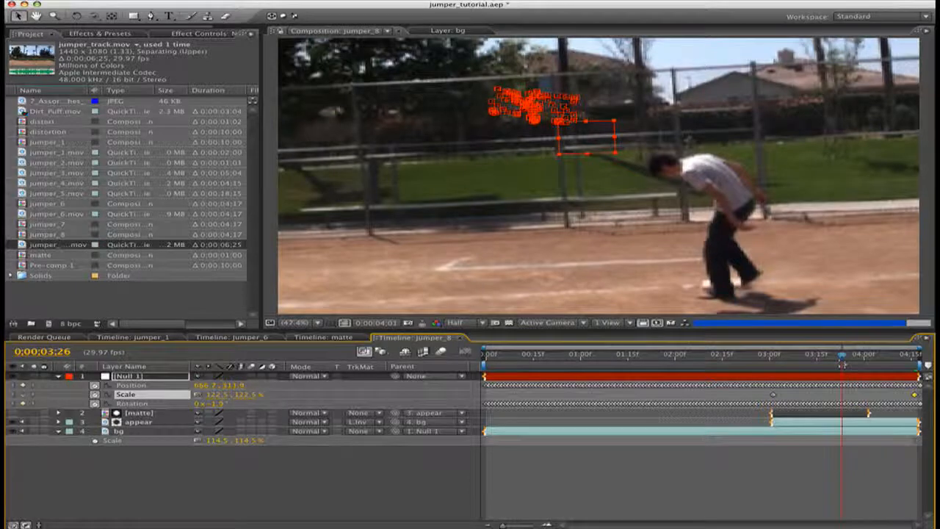
pyautogui.moveTo(844, 354); pyautogui.dragTo(808, 354)
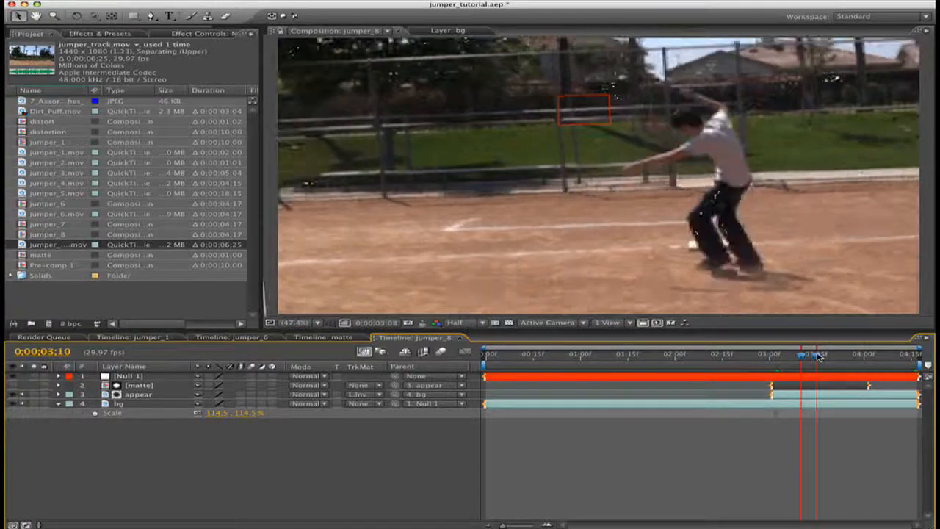
pyautogui.moveTo(811, 355); pyautogui.dragTo(845, 355)
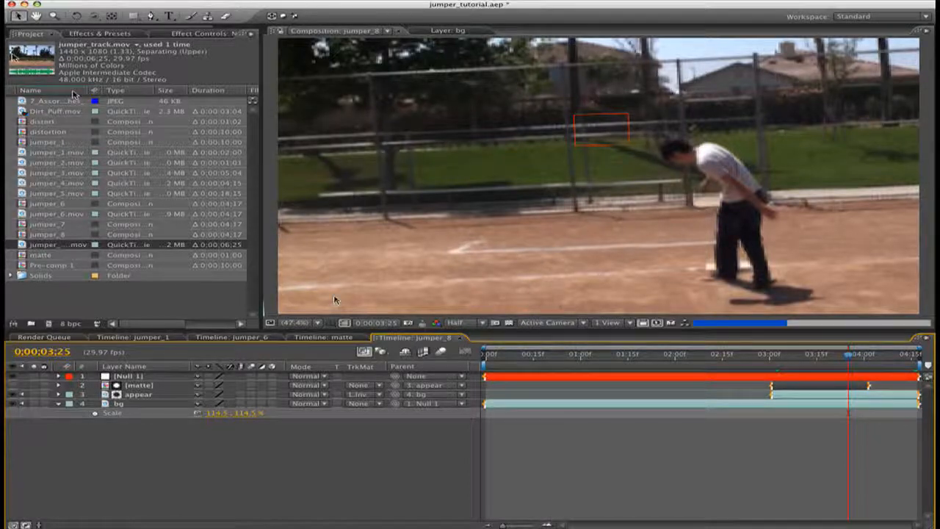
pyautogui.click(55, 111)
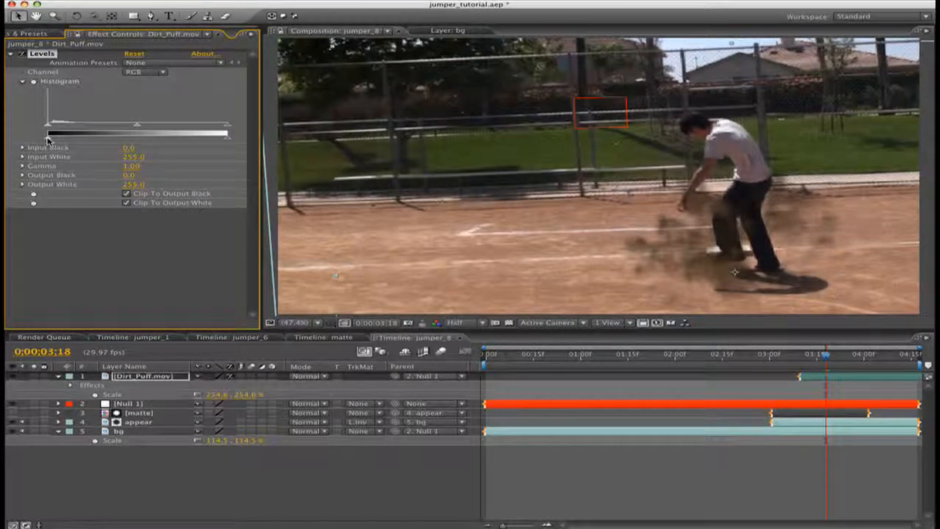
# Raise the dirt puff's Levels Output Black to about 55 and lower Input White to 211.
pyautogui.moveTo(47, 133); pyautogui.dragTo(66, 134)
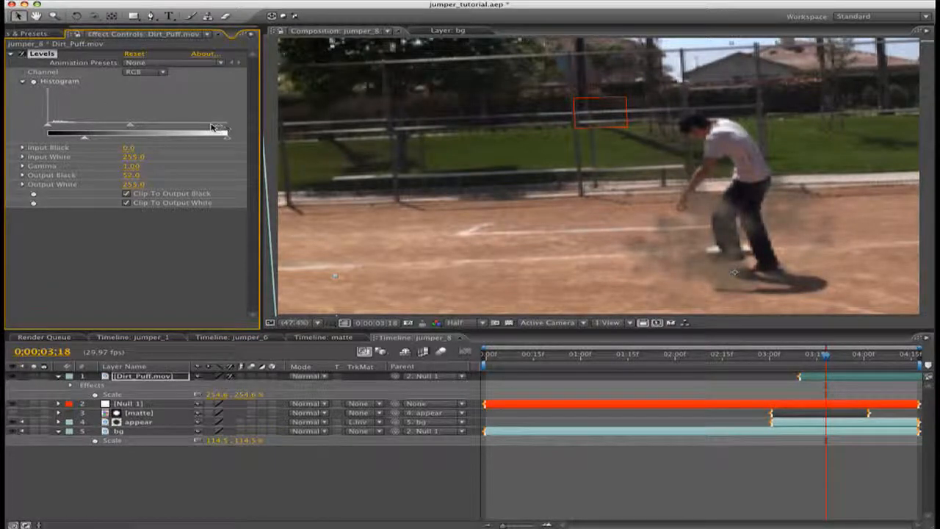
pyautogui.moveTo(218, 124); pyautogui.dragTo(195, 124)
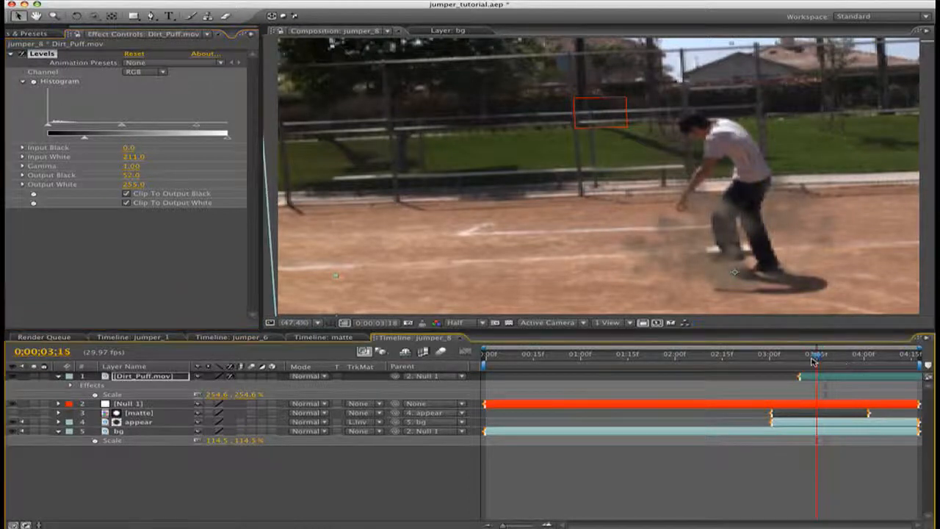
pyautogui.moveTo(818, 353); pyautogui.dragTo(808, 354)
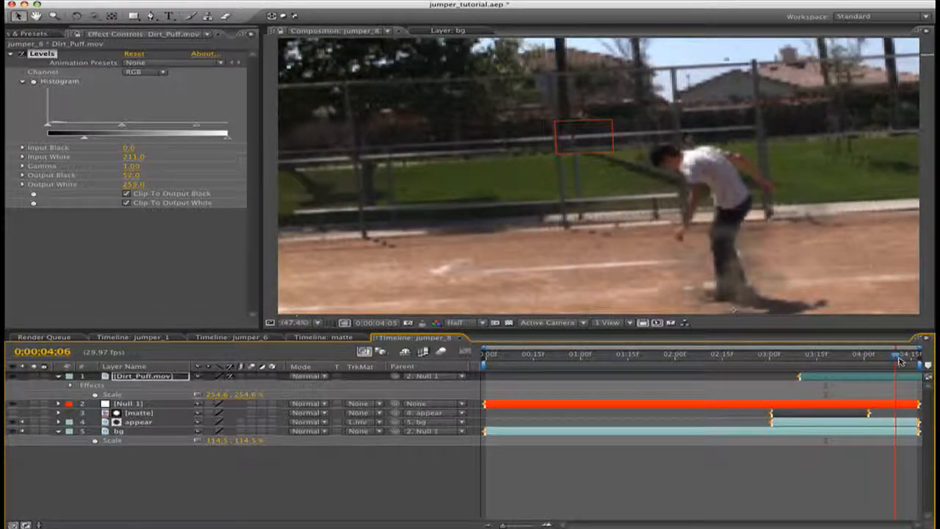
pyautogui.moveTo(896, 356); pyautogui.dragTo(856, 357)
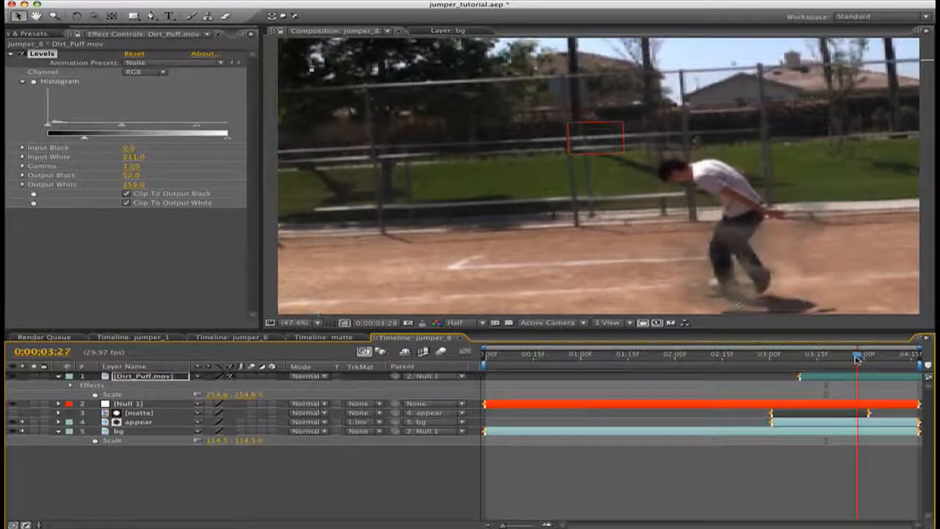
pyautogui.moveTo(855, 360); pyautogui.dragTo(815, 360)
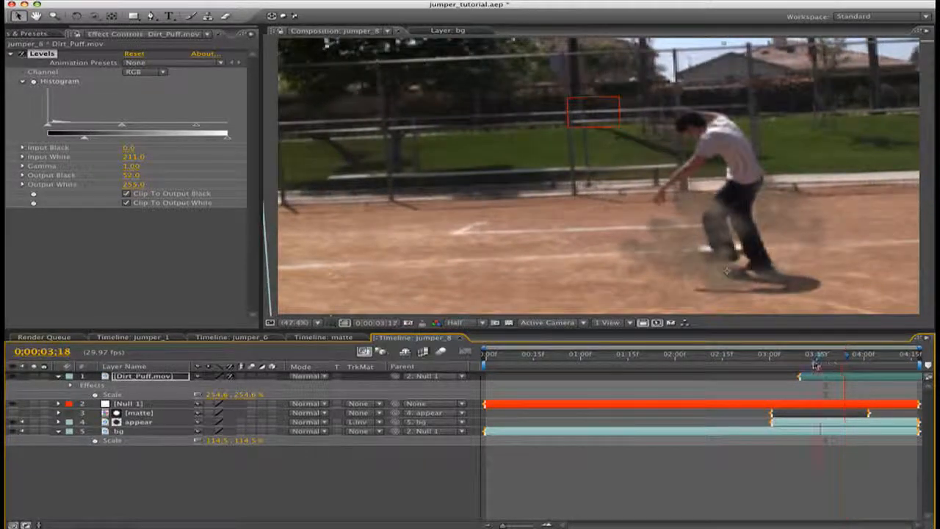
pyautogui.moveTo(817, 354); pyautogui.dragTo(793, 355)
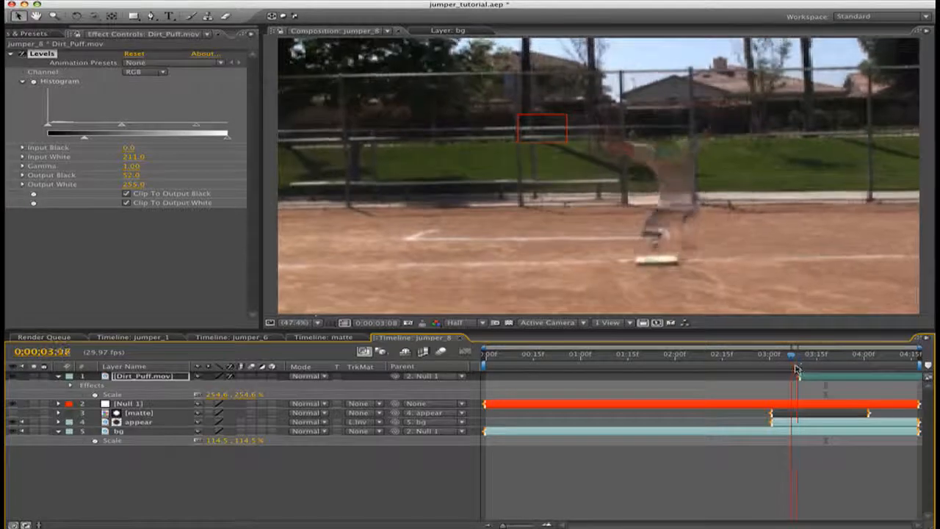
pyautogui.moveTo(793, 354); pyautogui.dragTo(826, 354)
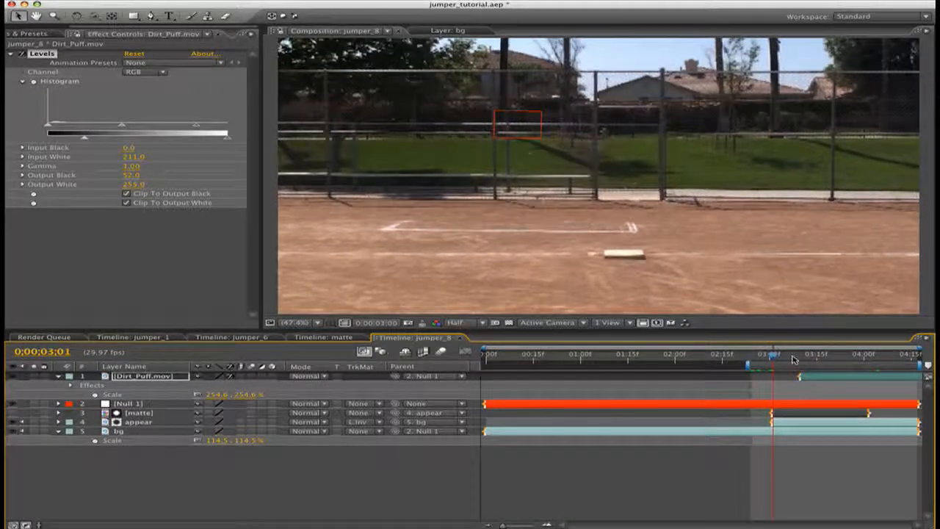
# Move the Work Area start to about 3:00, just before the jumper fades in.
pyautogui.moveTo(771, 354); pyautogui.dragTo(823, 354)
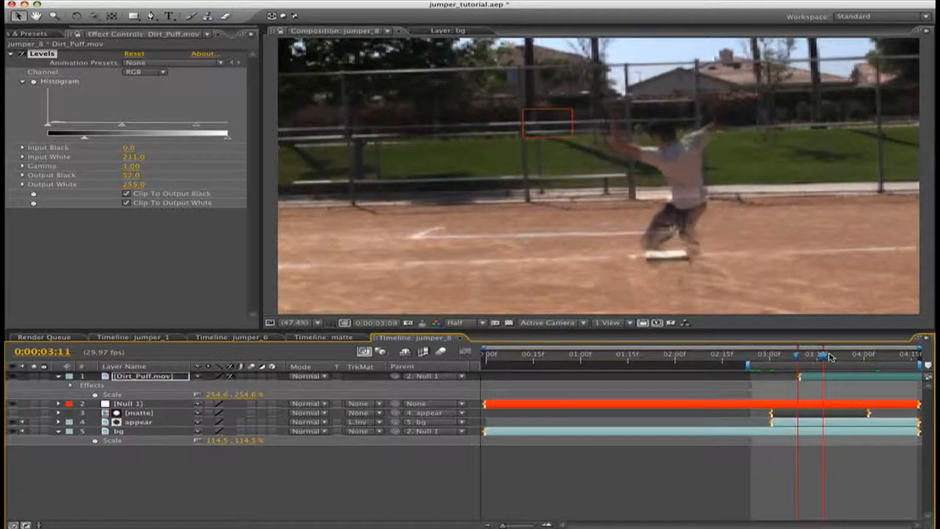
pyautogui.moveTo(824, 355); pyautogui.dragTo(830, 354)
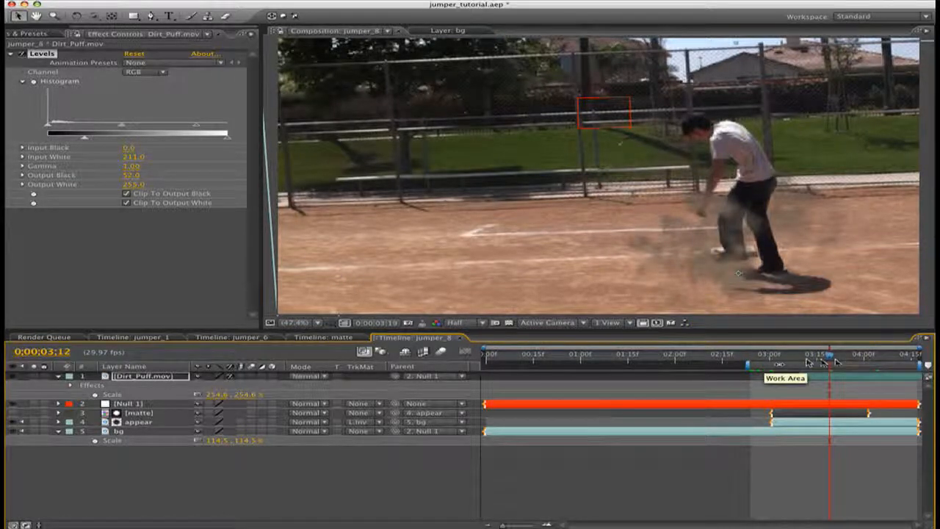
pyautogui.moveTo(830, 354); pyautogui.dragTo(804, 354)
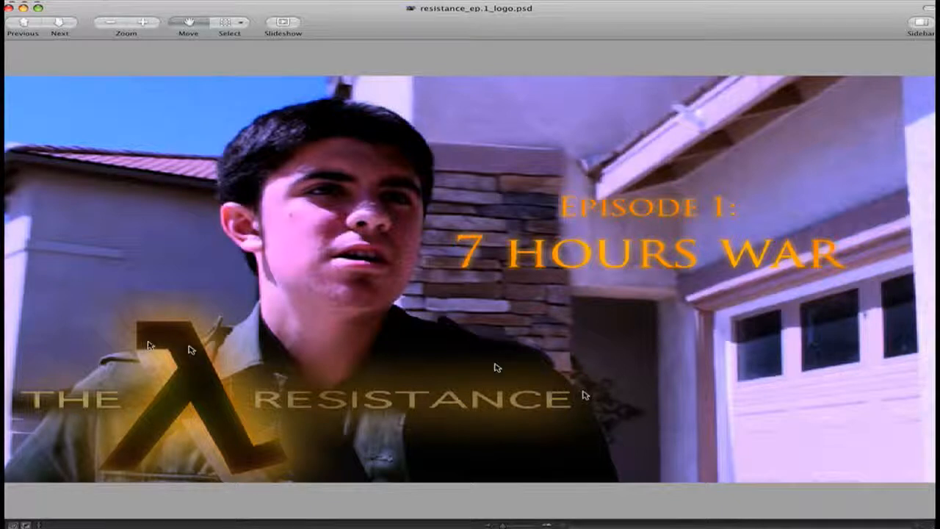
pyautogui.moveTo(158, 347)
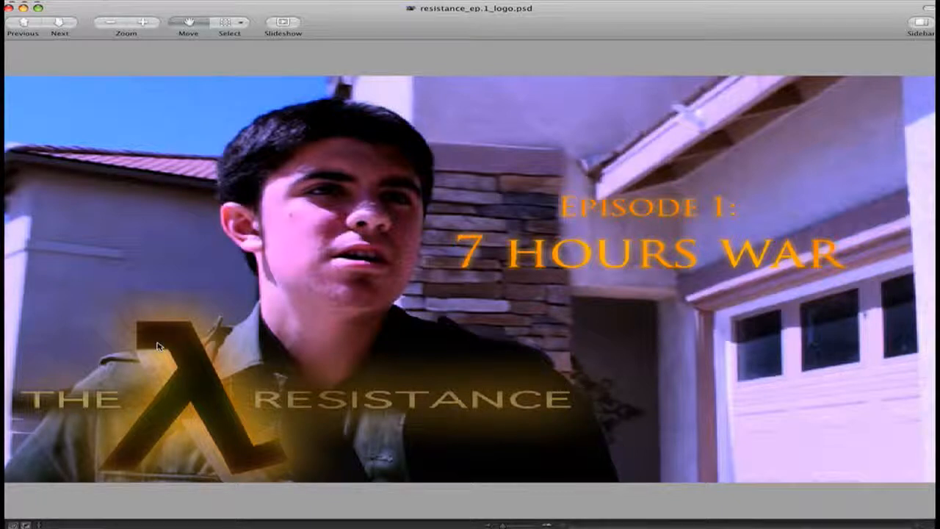